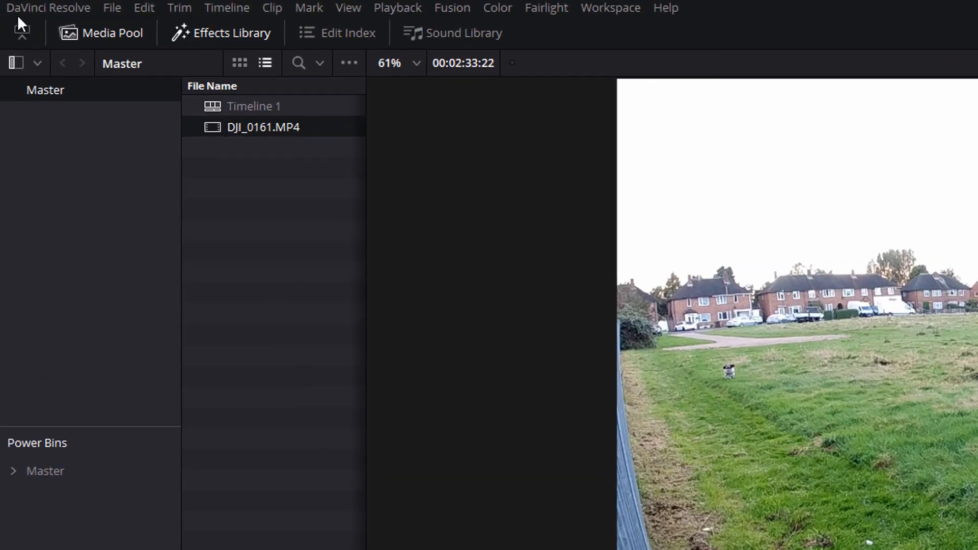
# - Bring up Keyboard Customization from the DaVinci Resolve menu
pyautogui.click(49, 7)
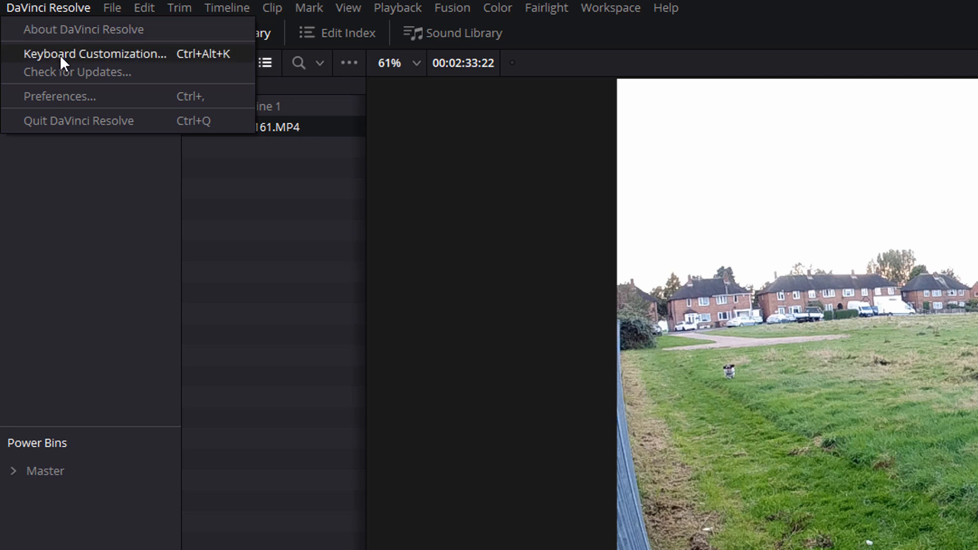
pyautogui.click(94, 53)
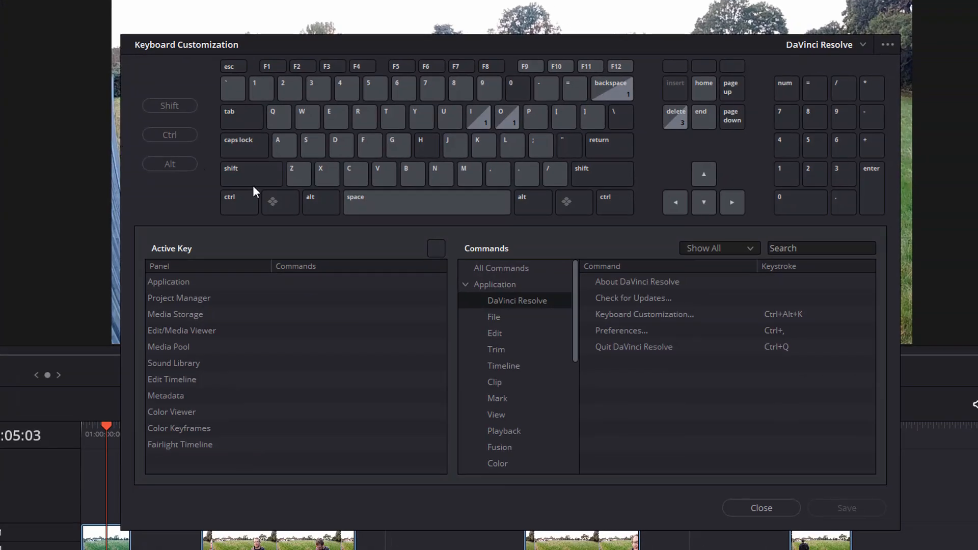
pyautogui.moveTo(608, 87)
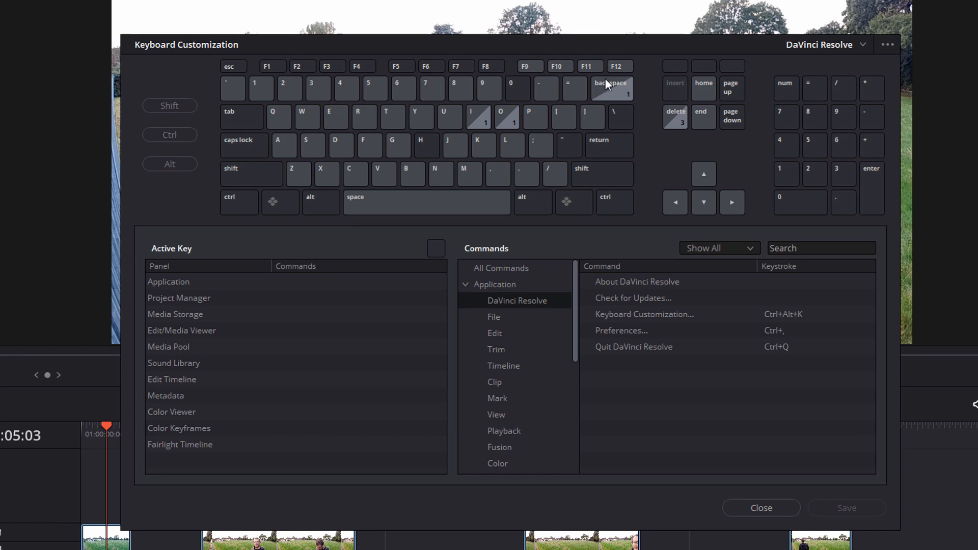
pyautogui.moveTo(820, 61)
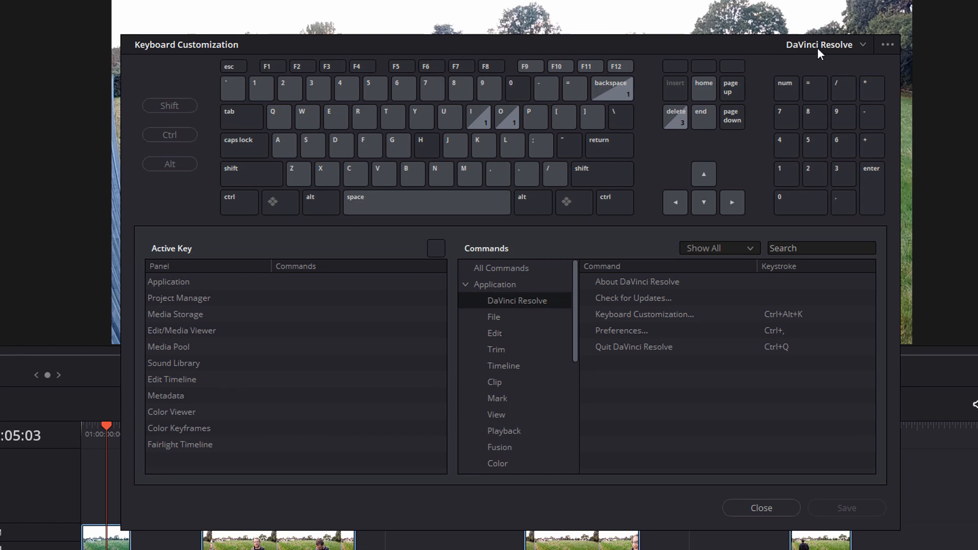
pyautogui.moveTo(868, 48)
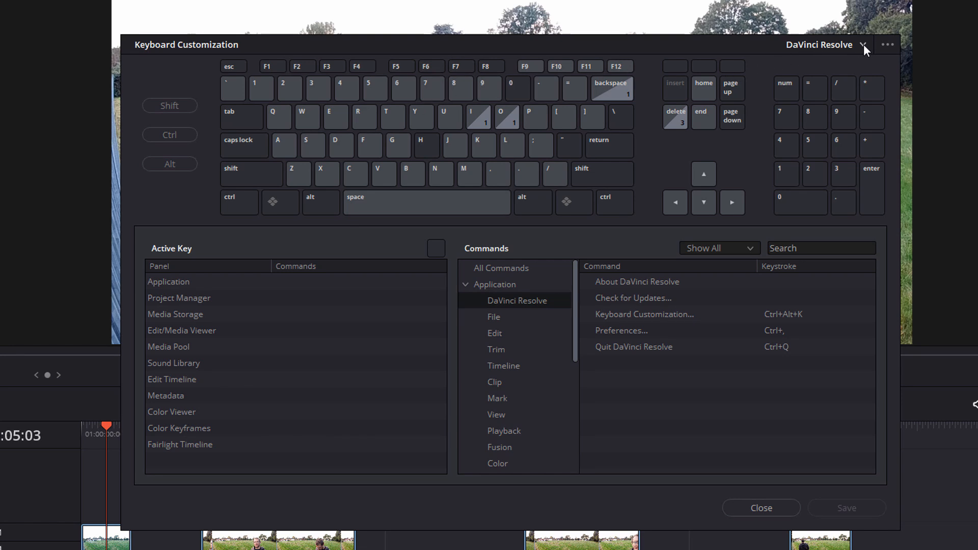
# - Choose the Adobe Premiere Pro shortcut preset from the preset list
pyautogui.click(865, 45)
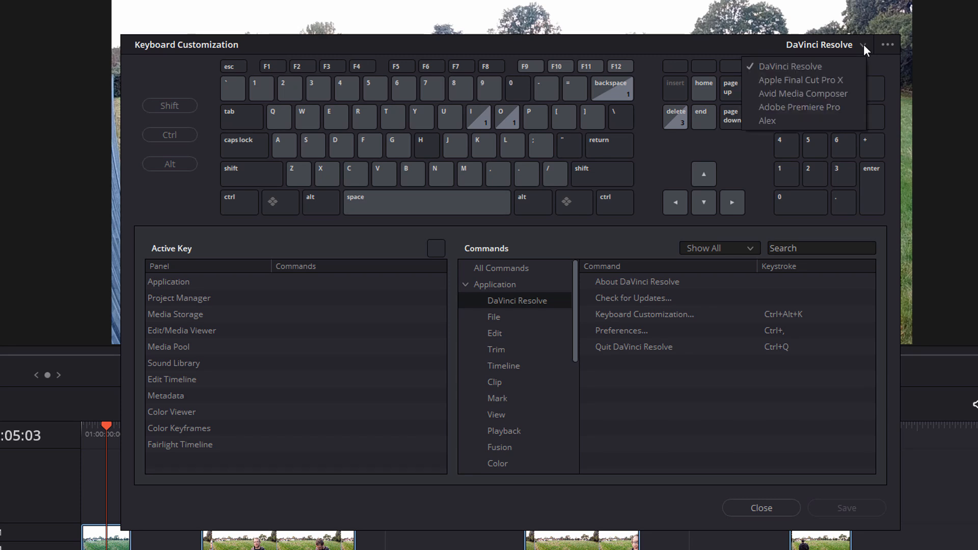
pyautogui.moveTo(830, 114)
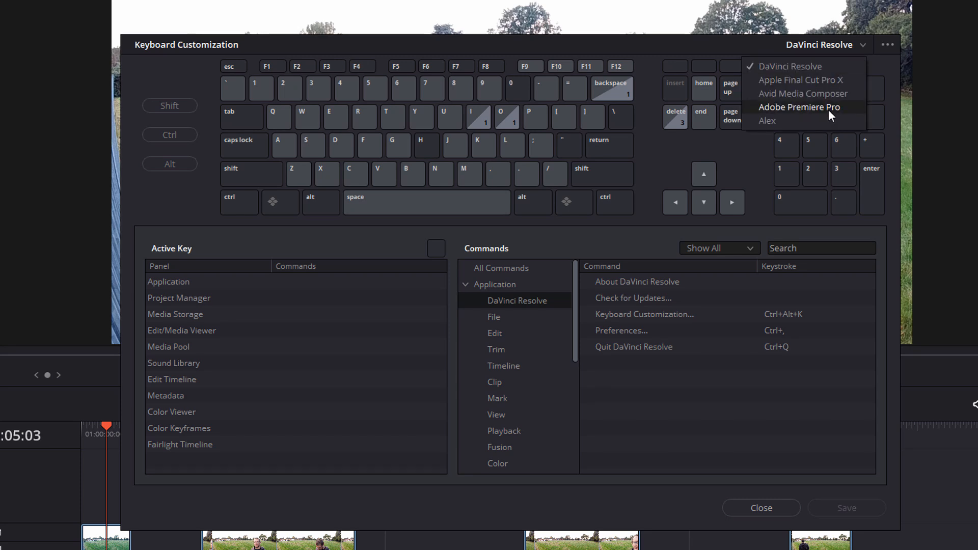
pyautogui.moveTo(775, 80)
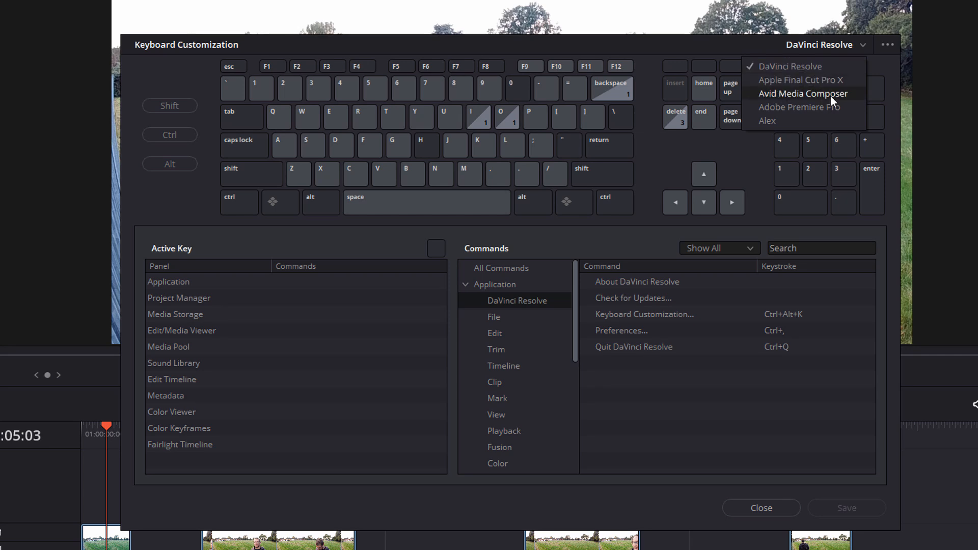
pyautogui.moveTo(818, 112)
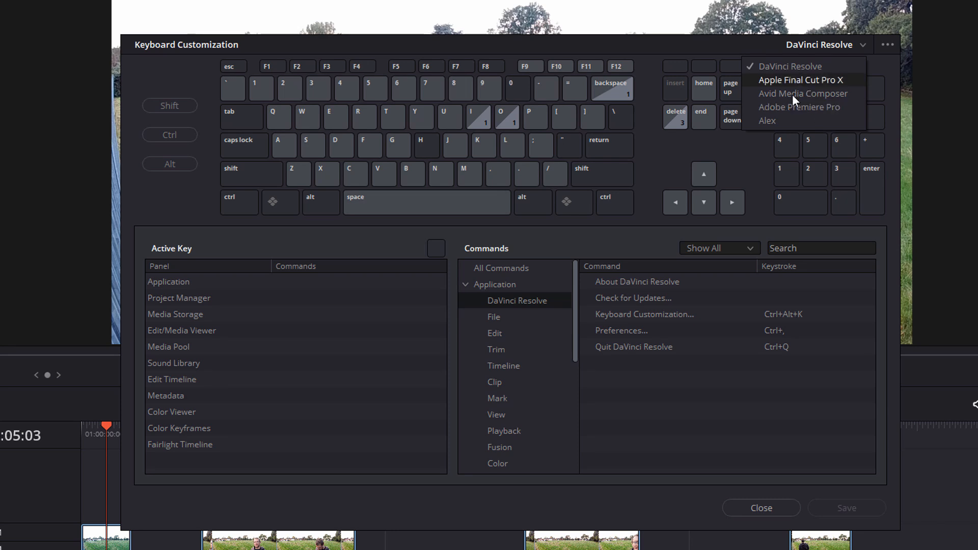
pyautogui.moveTo(793, 113)
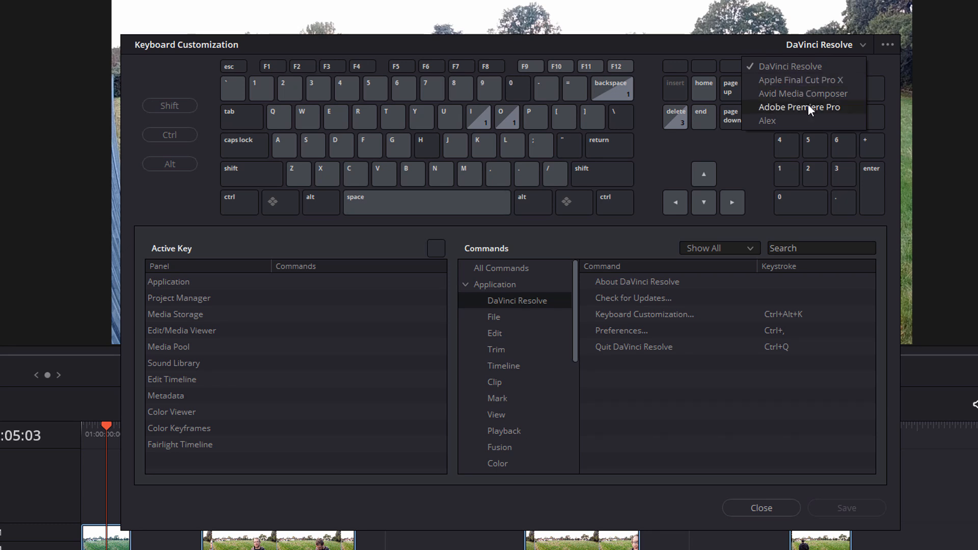
pyautogui.moveTo(795, 119)
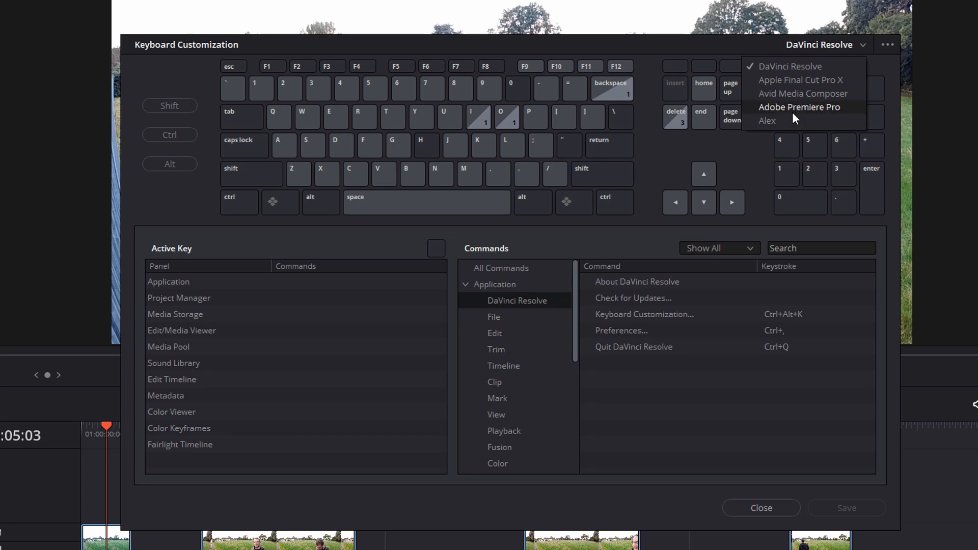
pyautogui.click(799, 107)
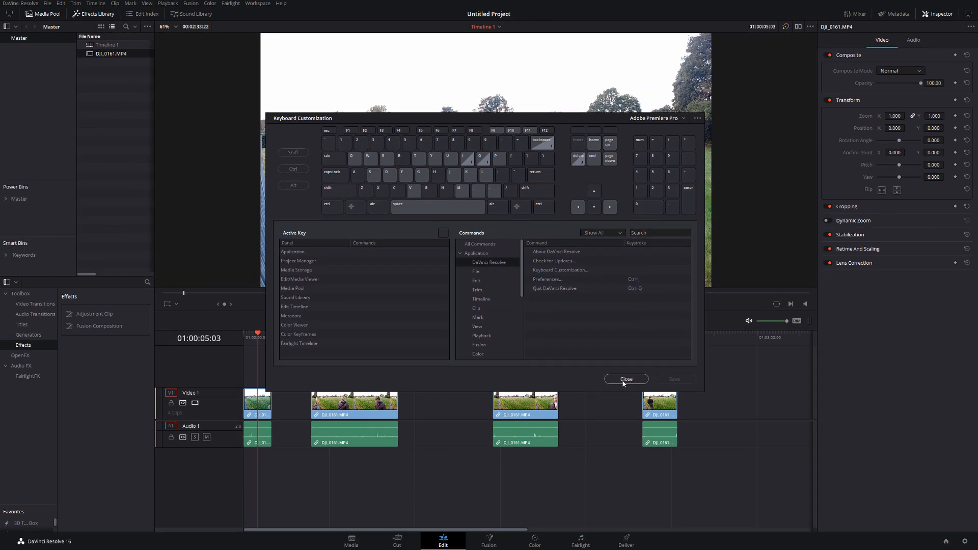
# - Close Keyboard Customization and return to the DaVinci Resolve menu
pyautogui.click(626, 379)
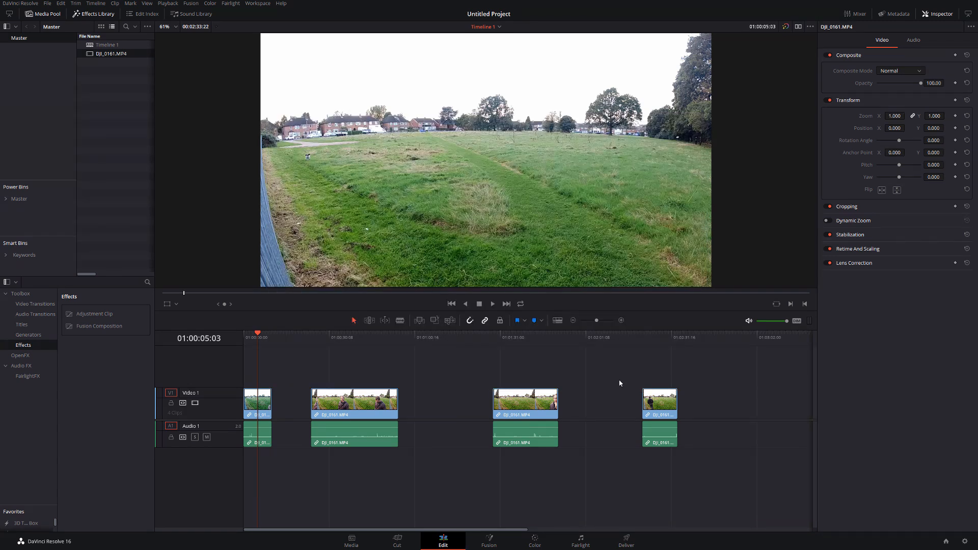
pyautogui.moveTo(578, 363)
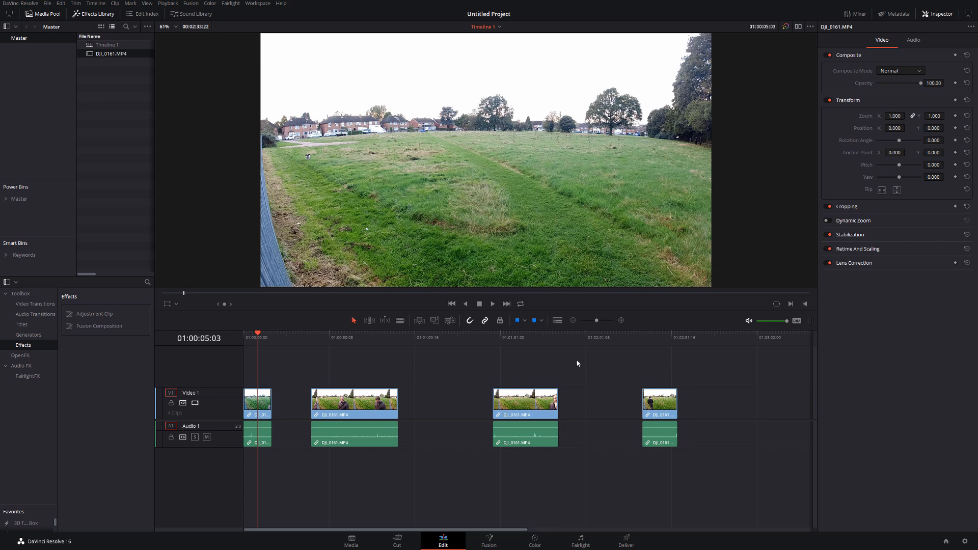
pyautogui.moveTo(272, 194)
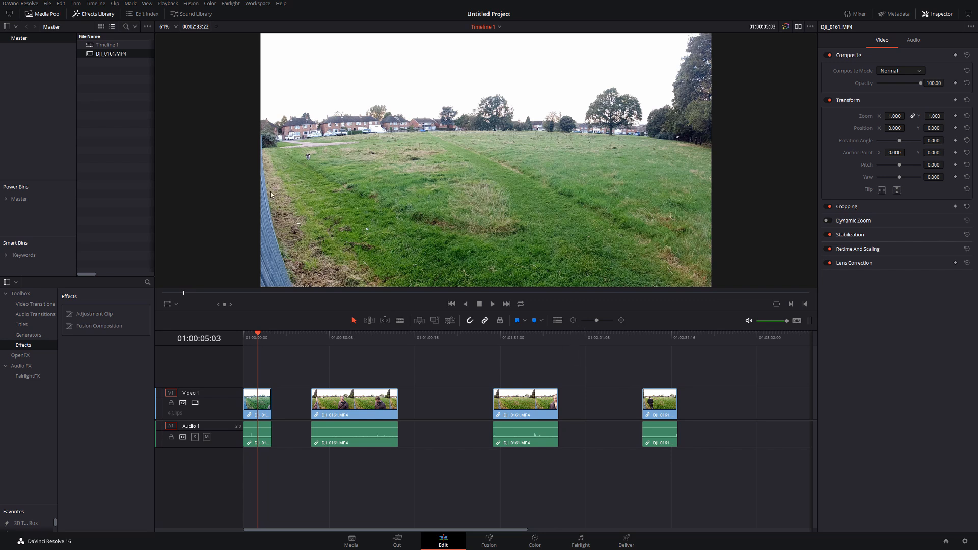
pyautogui.click(16, 2)
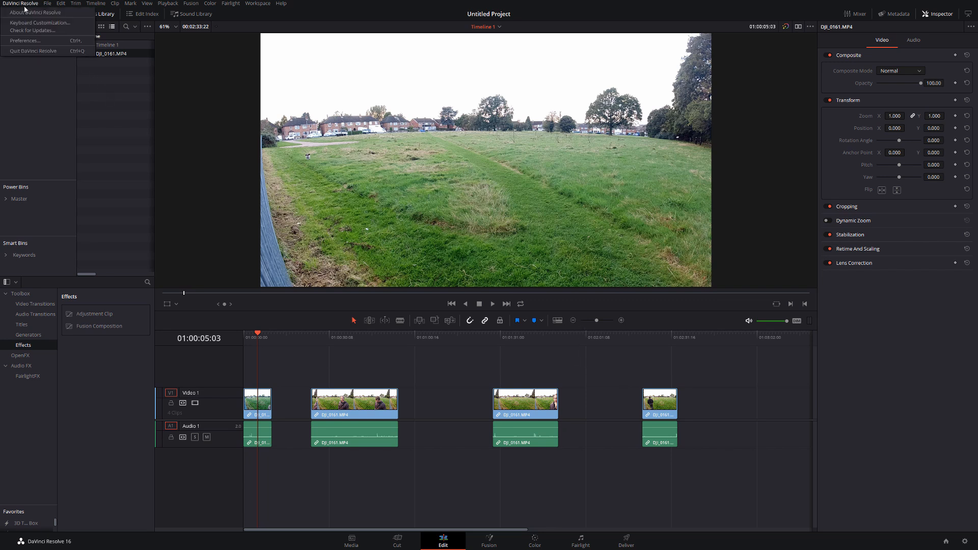
# - Reopen Keyboard Customization with the DaVinci Resolve preset active
pyautogui.click(47, 22)
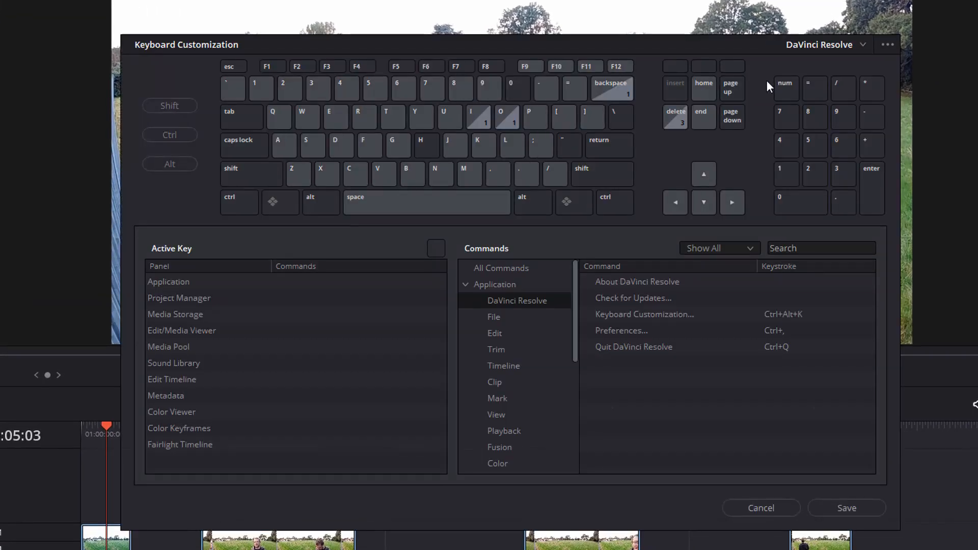
pyautogui.moveTo(528, 232)
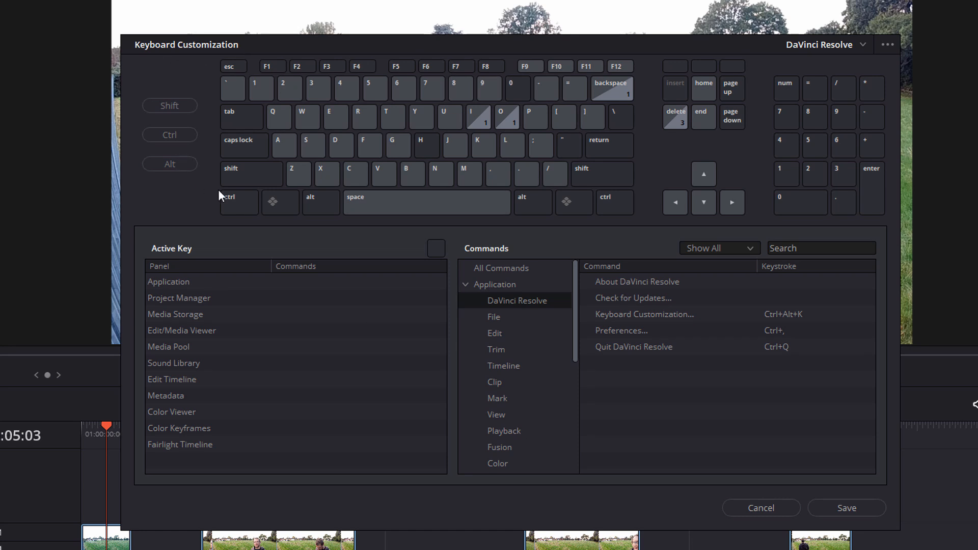
pyautogui.moveTo(184, 185)
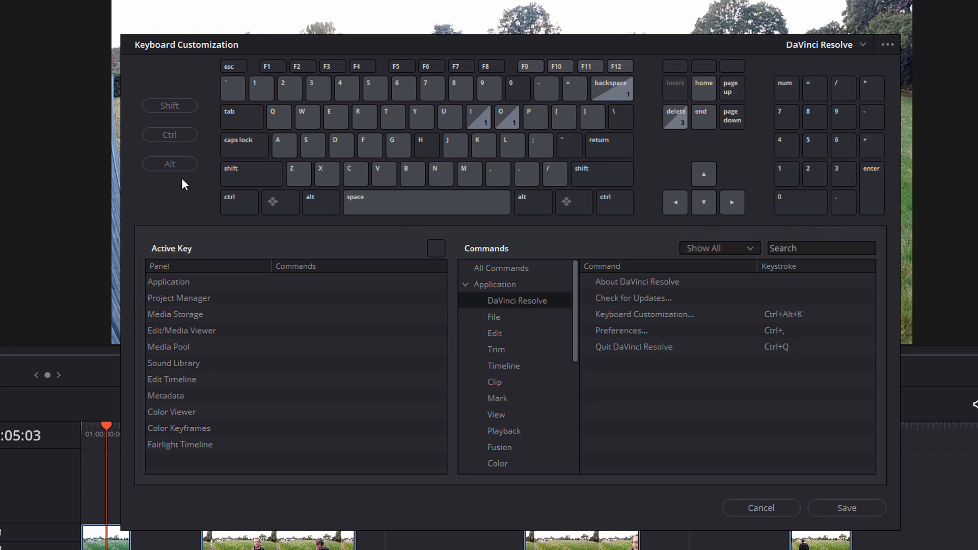
pyautogui.moveTo(782, 194)
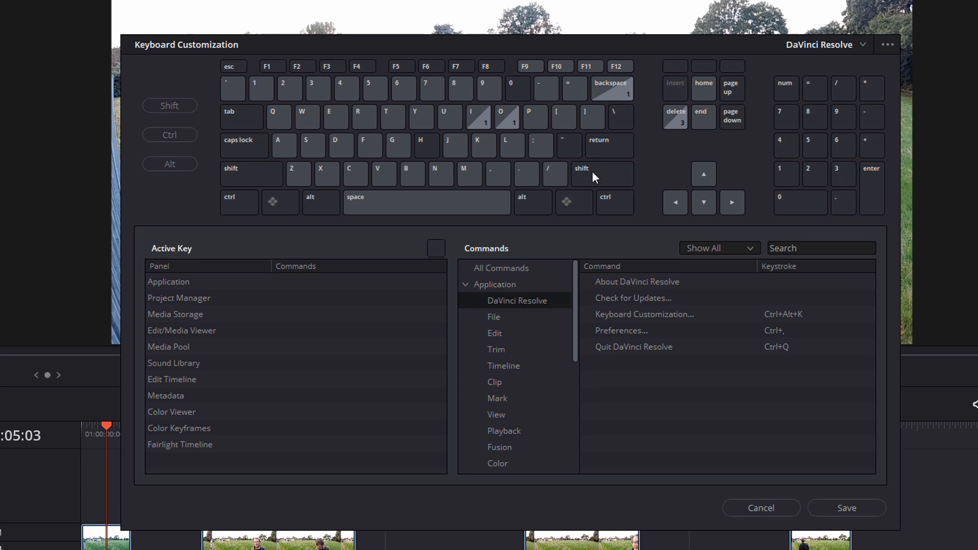
pyautogui.moveTo(619, 155)
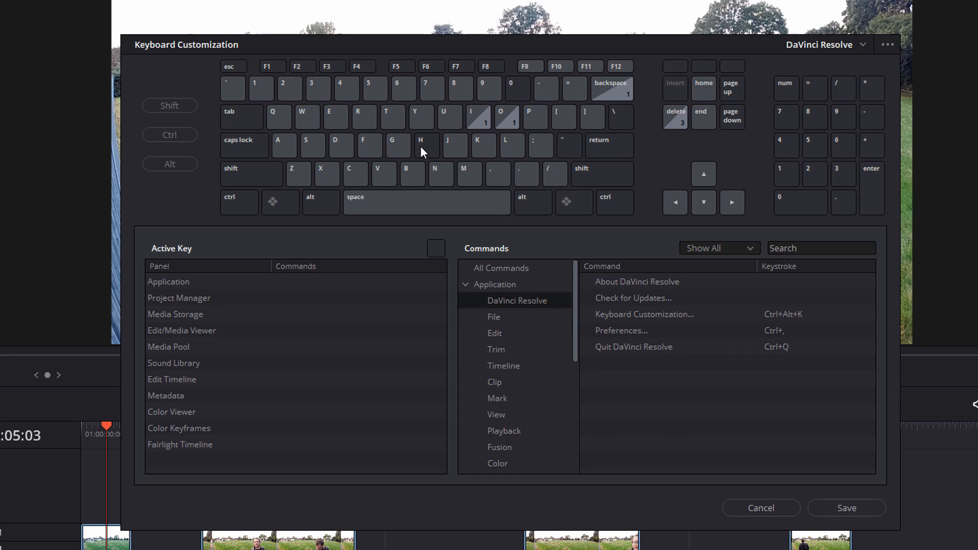
pyautogui.moveTo(278, 153)
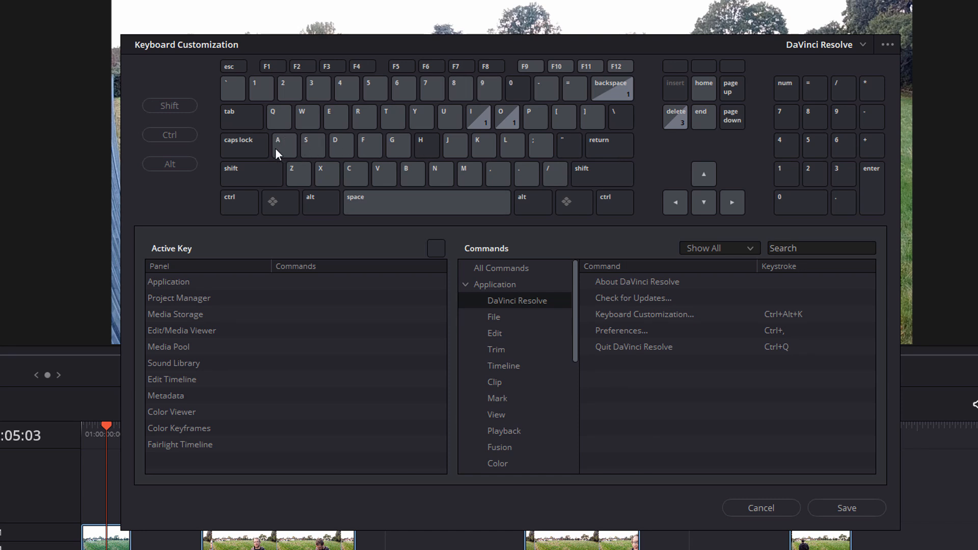
pyautogui.moveTo(311, 154)
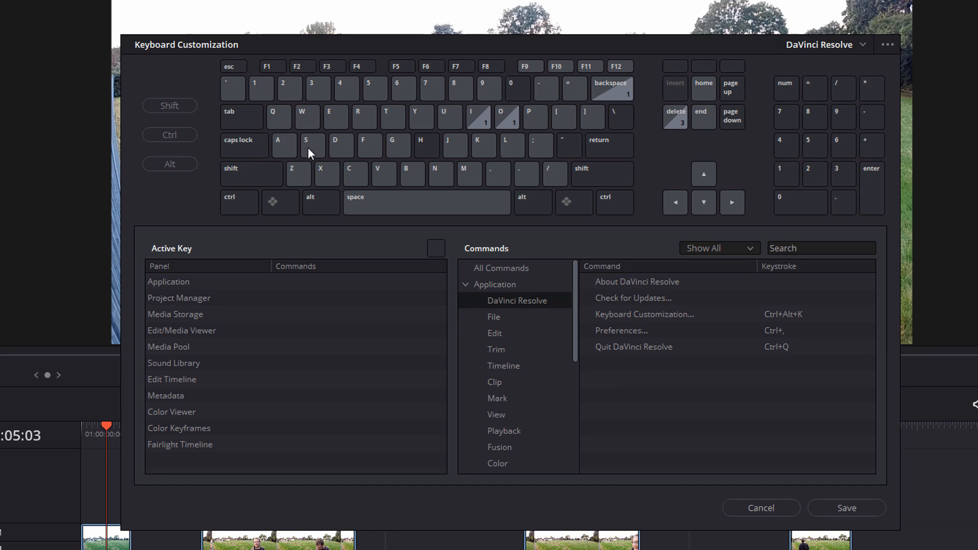
pyautogui.moveTo(299, 172)
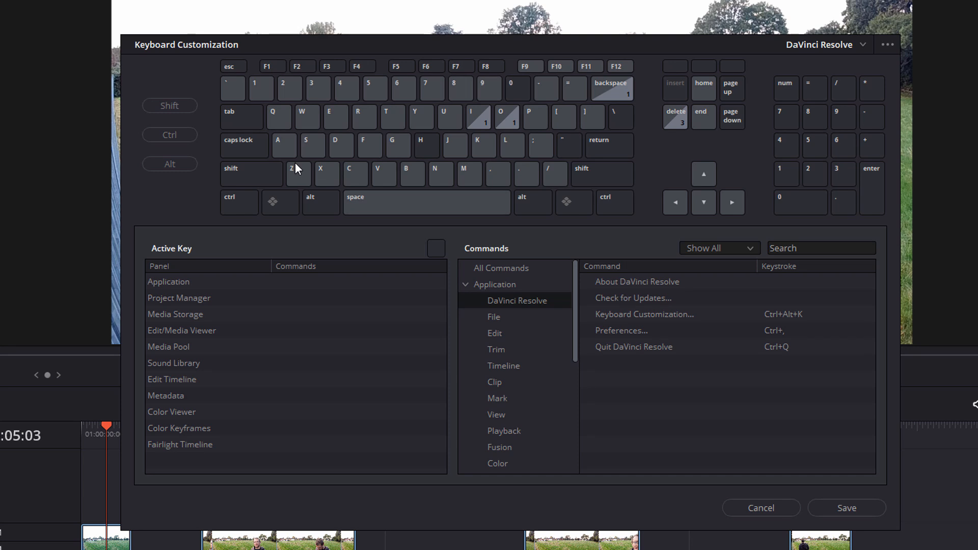
pyautogui.moveTo(285, 167)
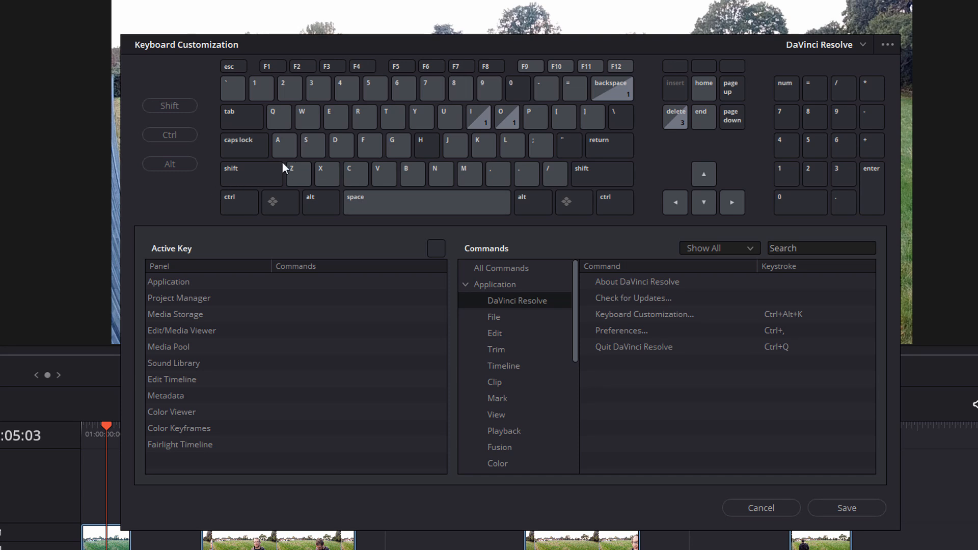
pyautogui.click(283, 145)
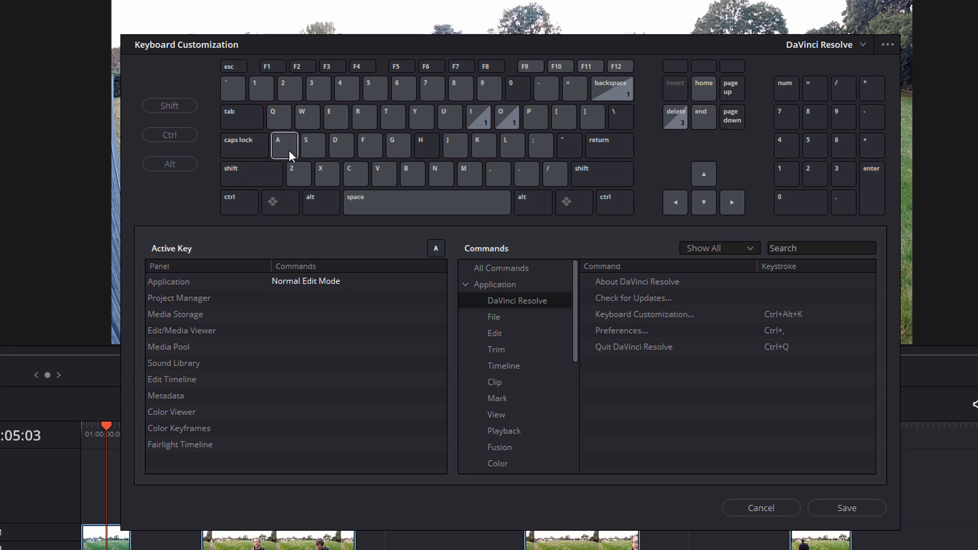
pyautogui.moveTo(244, 291)
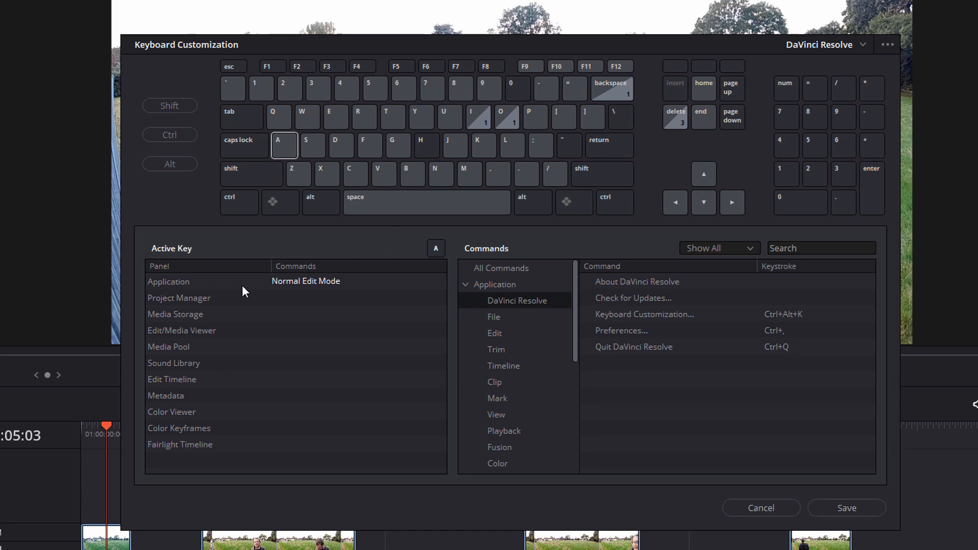
pyautogui.moveTo(280, 257)
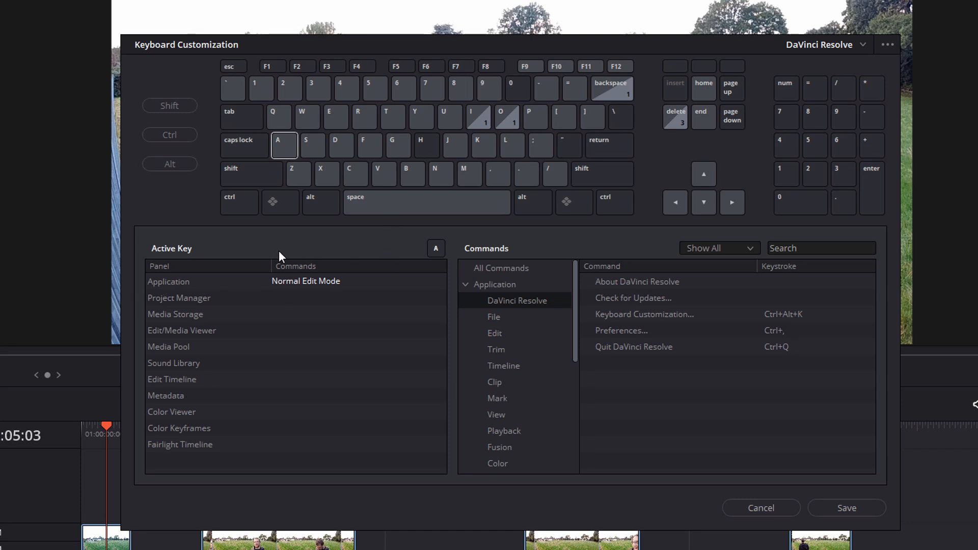
pyautogui.click(307, 145)
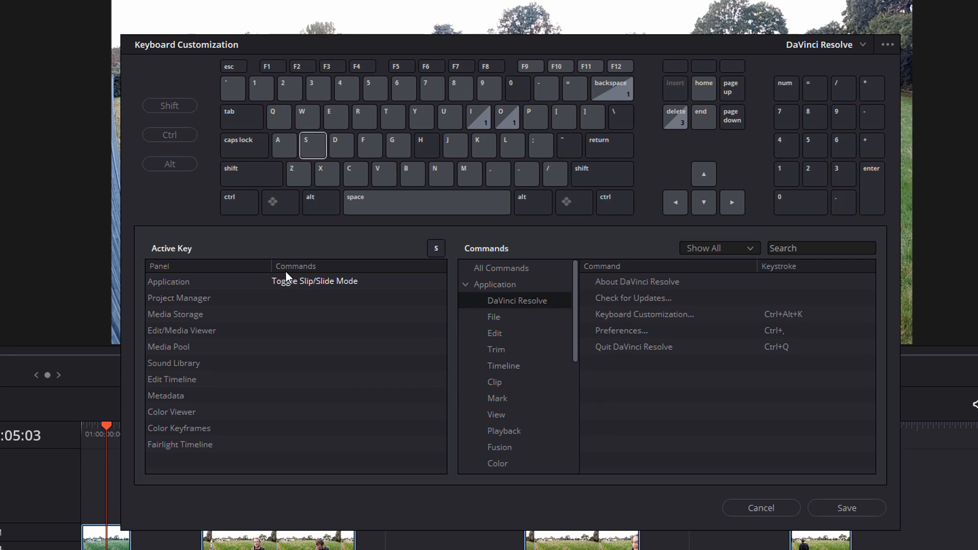
pyautogui.moveTo(345, 292)
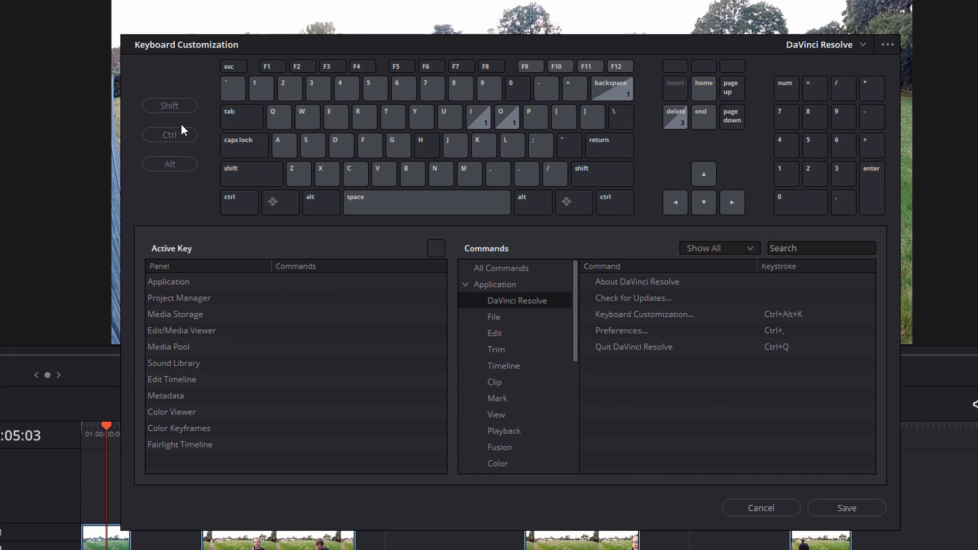
pyautogui.moveTo(183, 173)
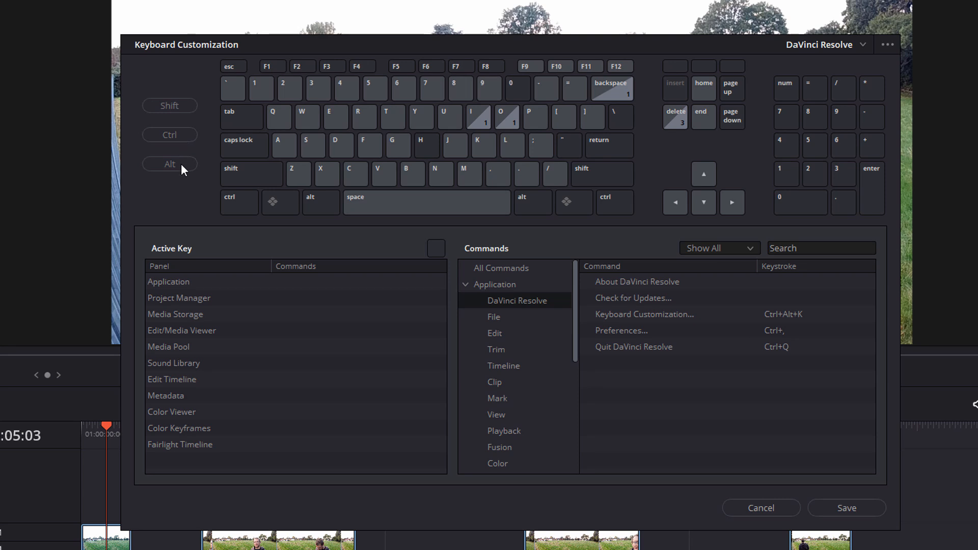
pyautogui.moveTo(189, 214)
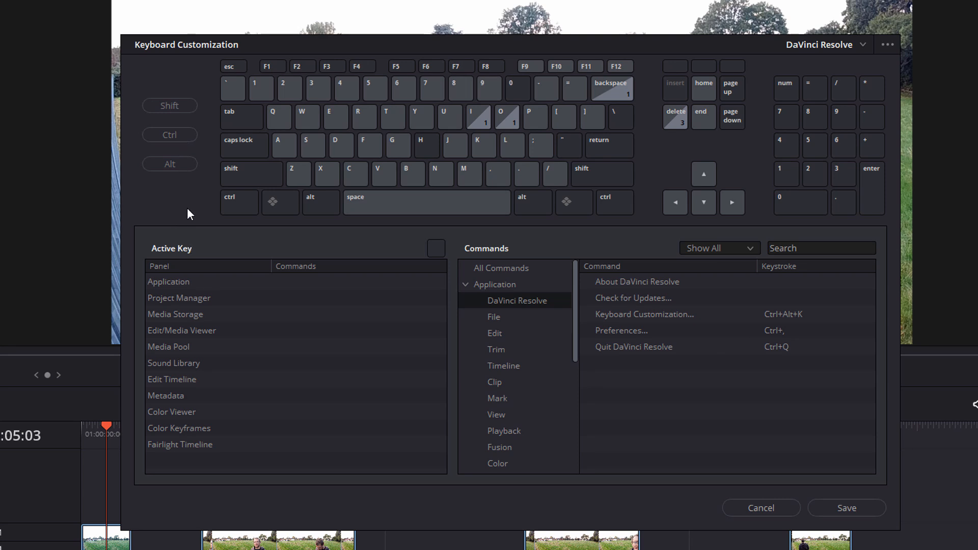
pyautogui.click(169, 134)
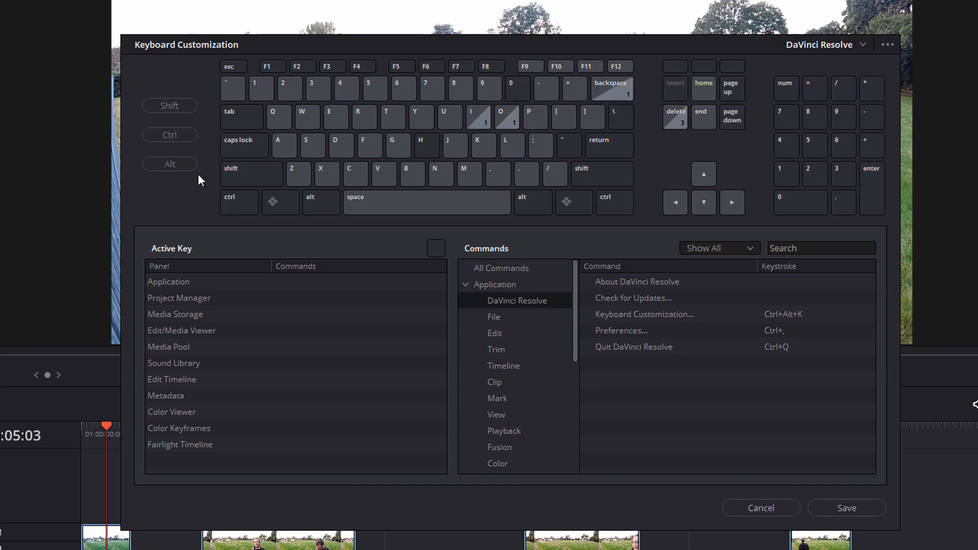
pyautogui.click(169, 134)
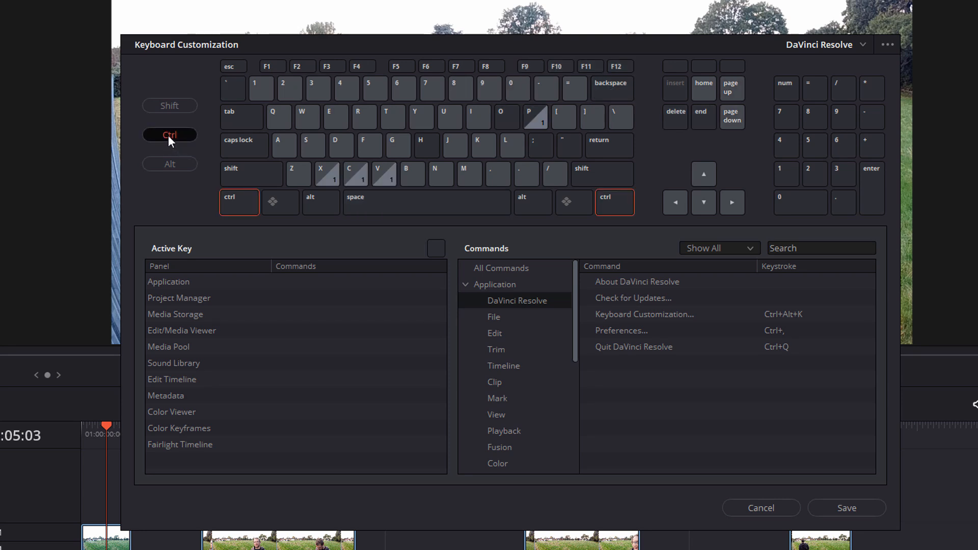
pyautogui.click(169, 163)
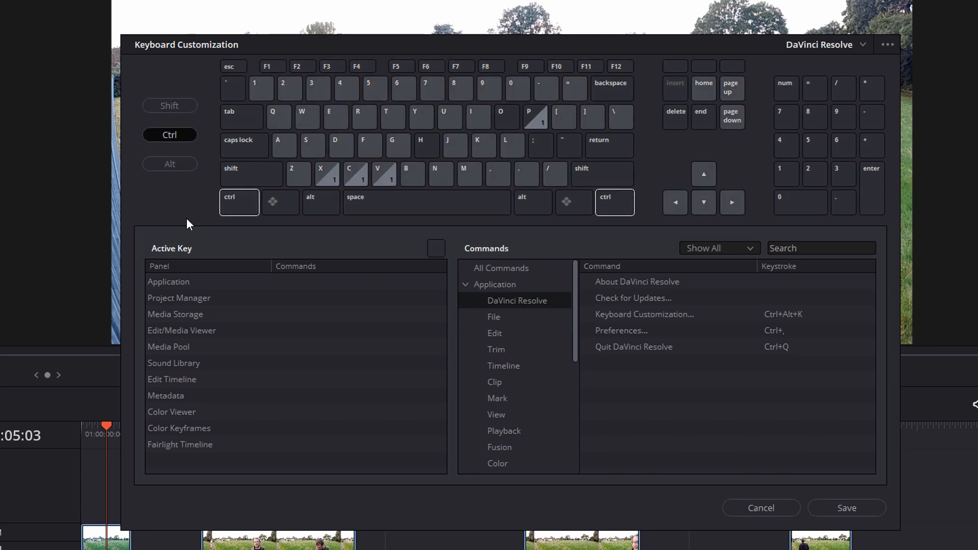
pyautogui.click(283, 144)
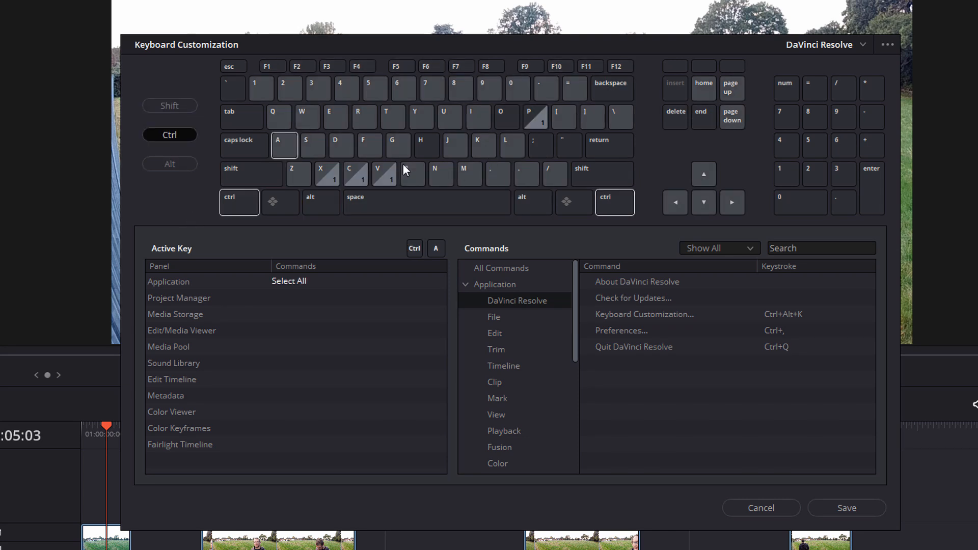
pyautogui.moveTo(164, 278)
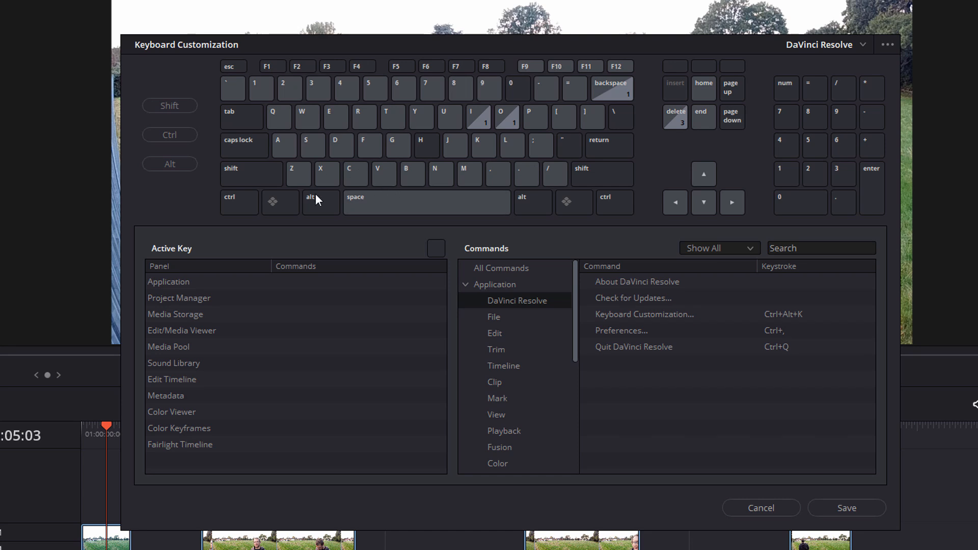
pyautogui.moveTo(504, 284)
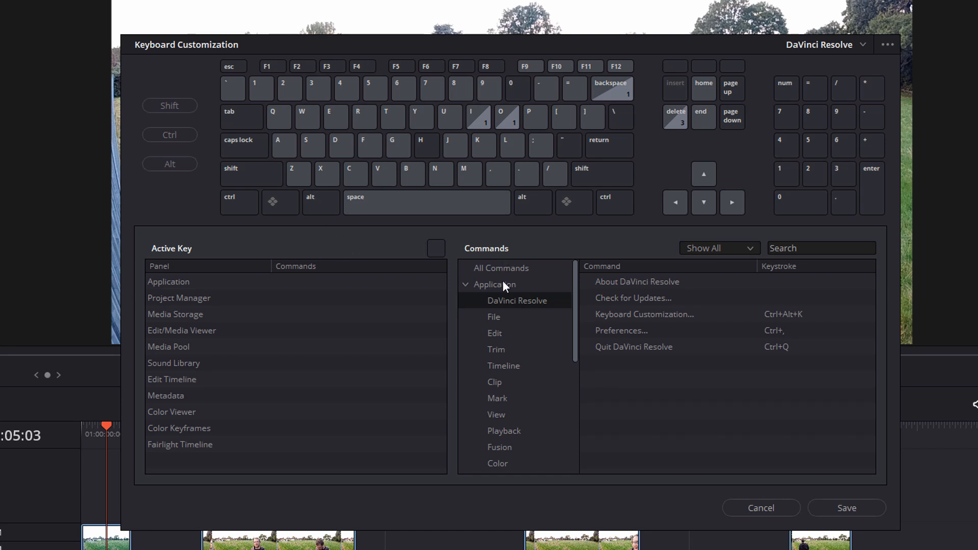
pyautogui.moveTo(730, 268)
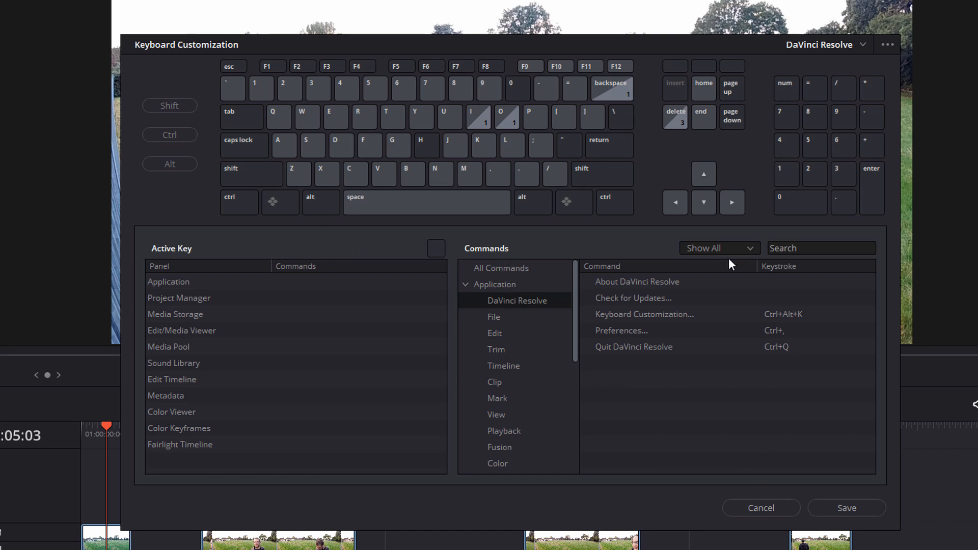
# - Check the Show All filter and list All Commands with their keystrokes
pyautogui.click(719, 248)
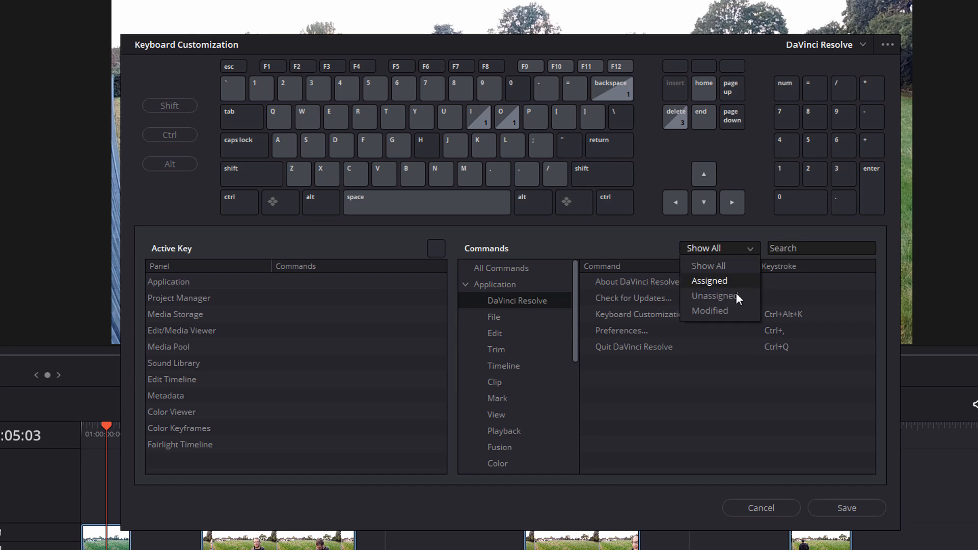
pyautogui.moveTo(722, 283)
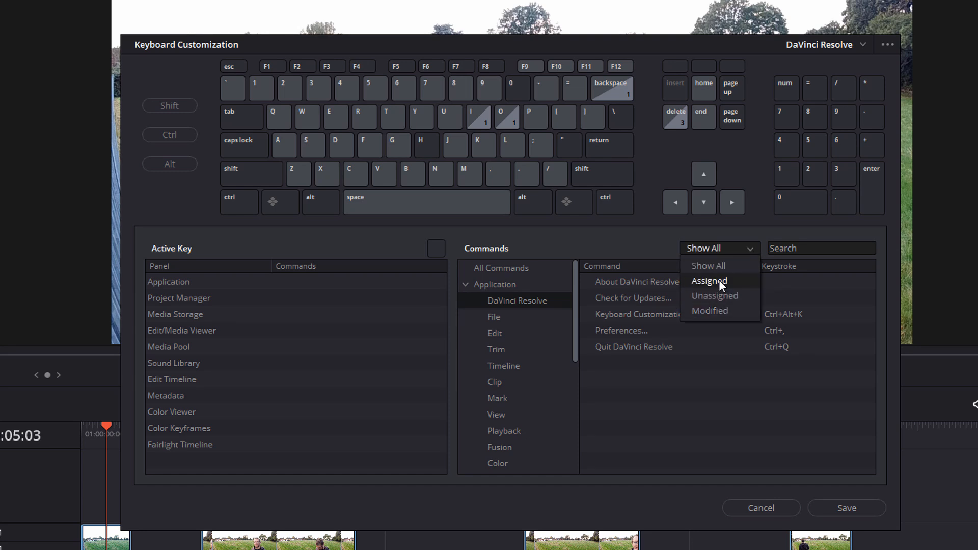
pyautogui.click(820, 248)
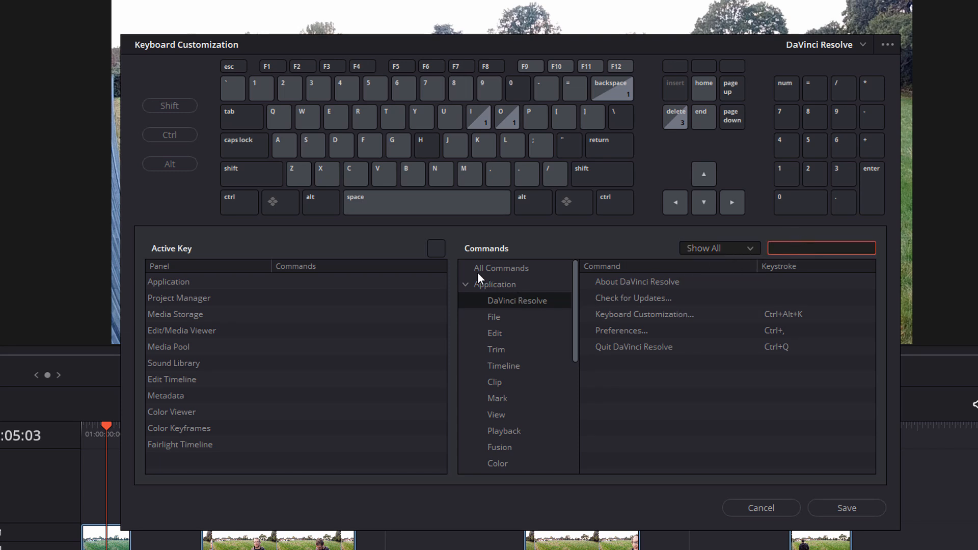
pyautogui.click(495, 382)
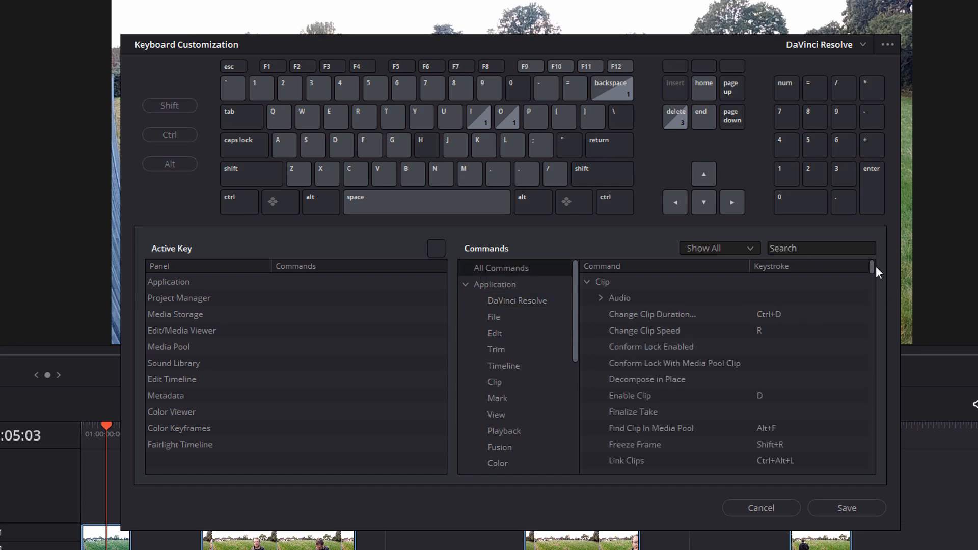
pyautogui.moveTo(874, 268); pyautogui.dragTo(873, 375)
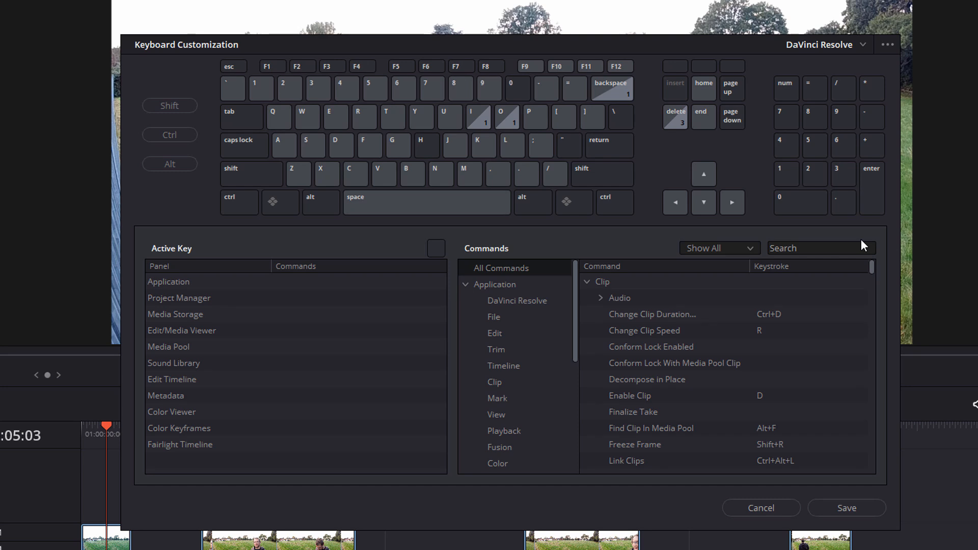
pyautogui.moveTo(717, 305)
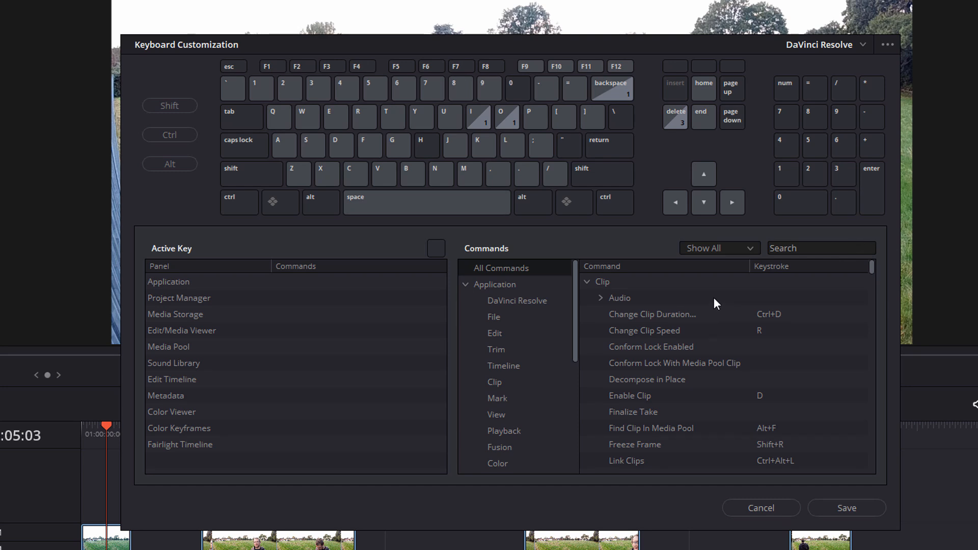
# - Browse to Application > Edit commands and scroll to Delete Gaps
pyautogui.click(517, 300)
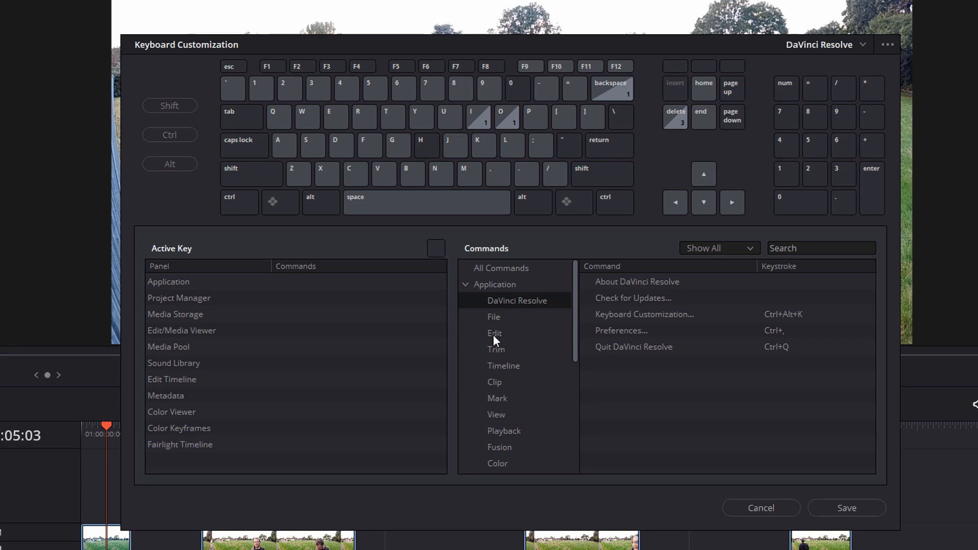
pyautogui.click(495, 333)
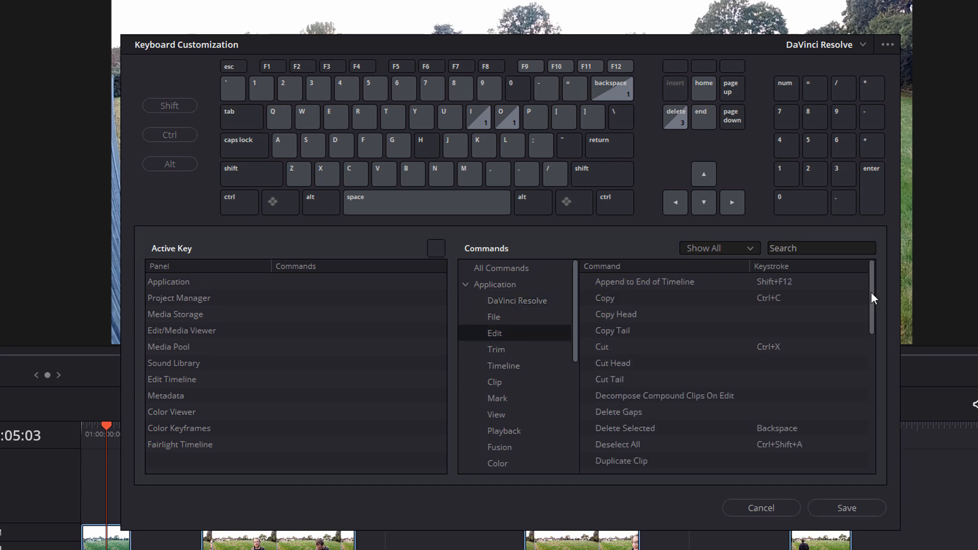
pyautogui.scroll(-3)
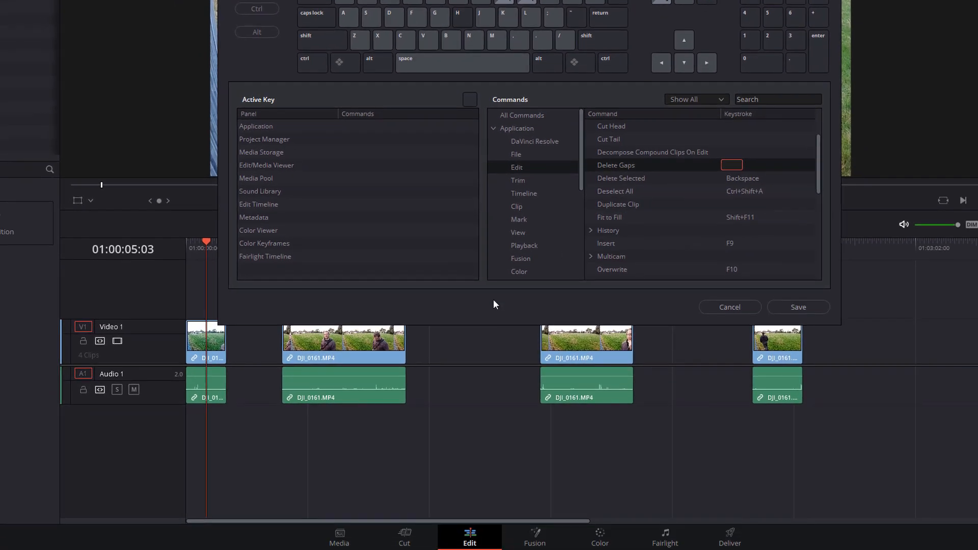
pyautogui.moveTo(785, 453)
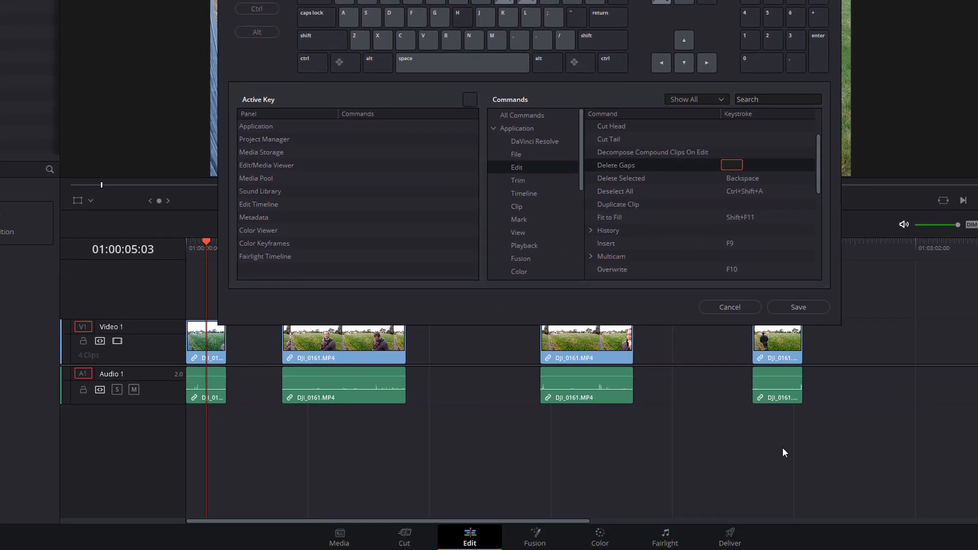
pyautogui.moveTo(269, 416)
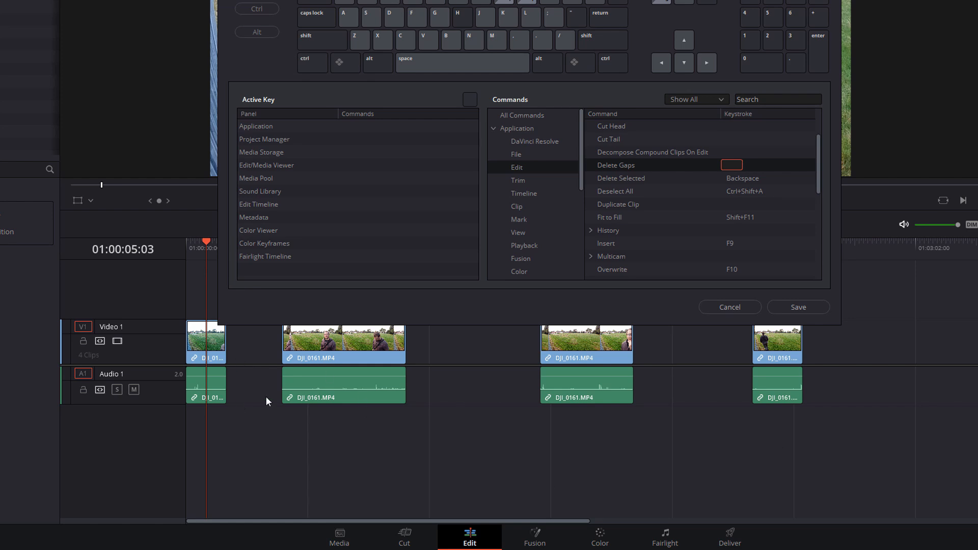
pyautogui.moveTo(345, 421)
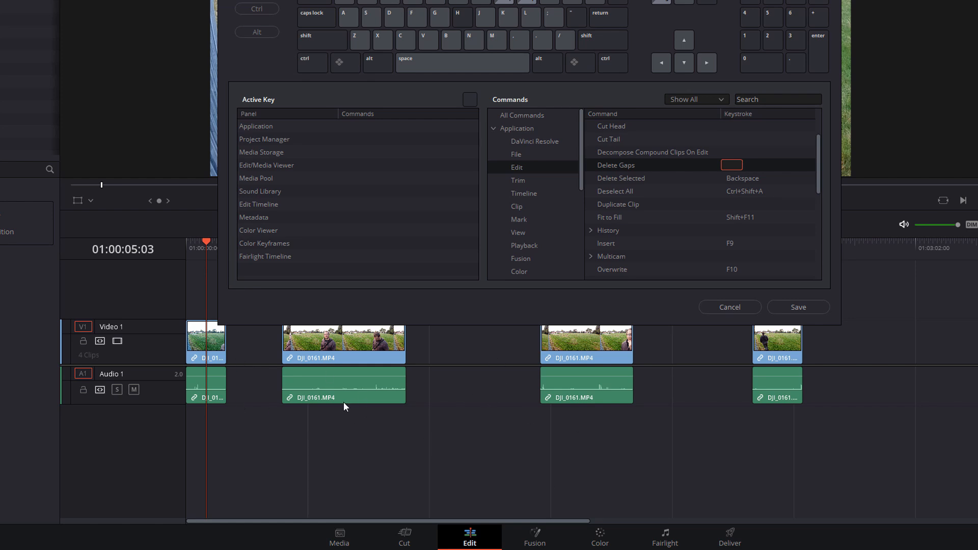
pyautogui.moveTo(481, 361)
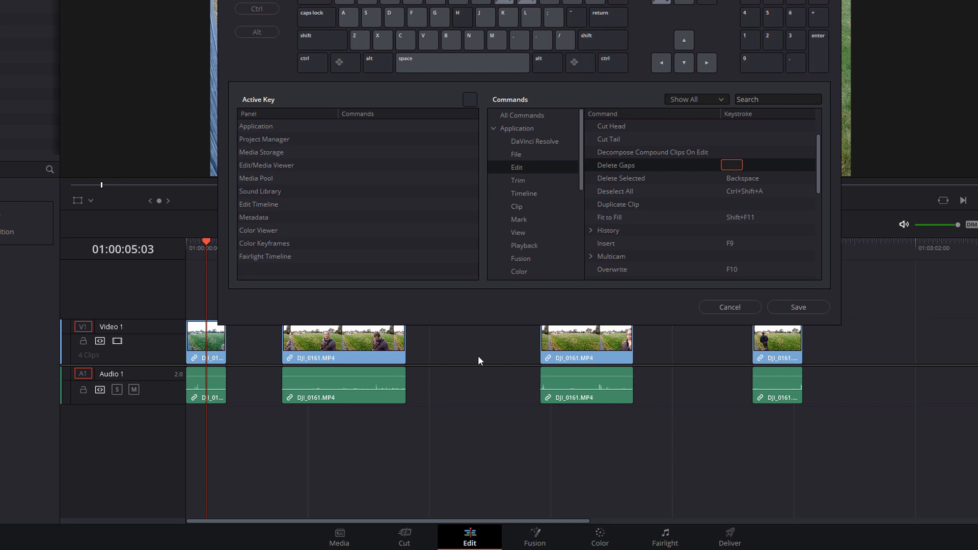
pyautogui.moveTo(268, 349)
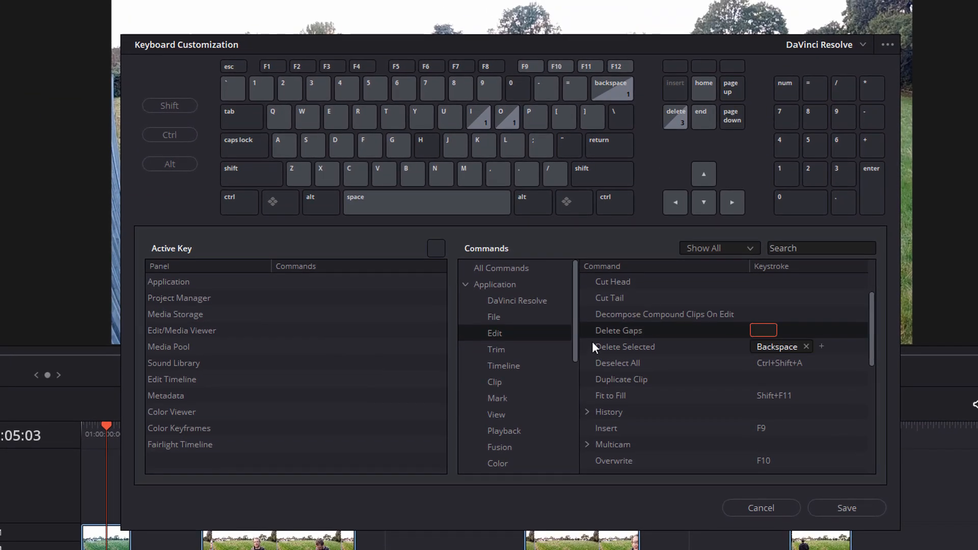
pyautogui.moveTo(777, 346)
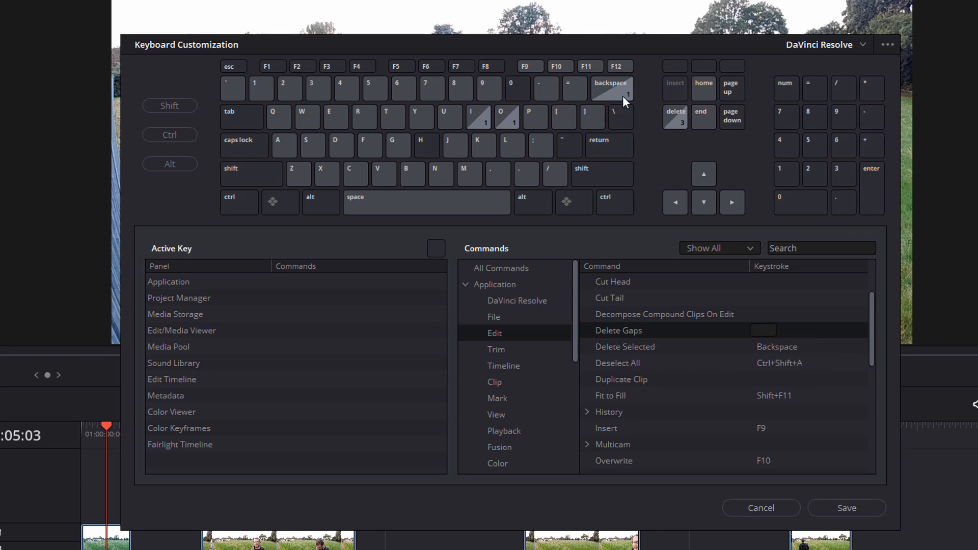
pyautogui.moveTo(606, 89)
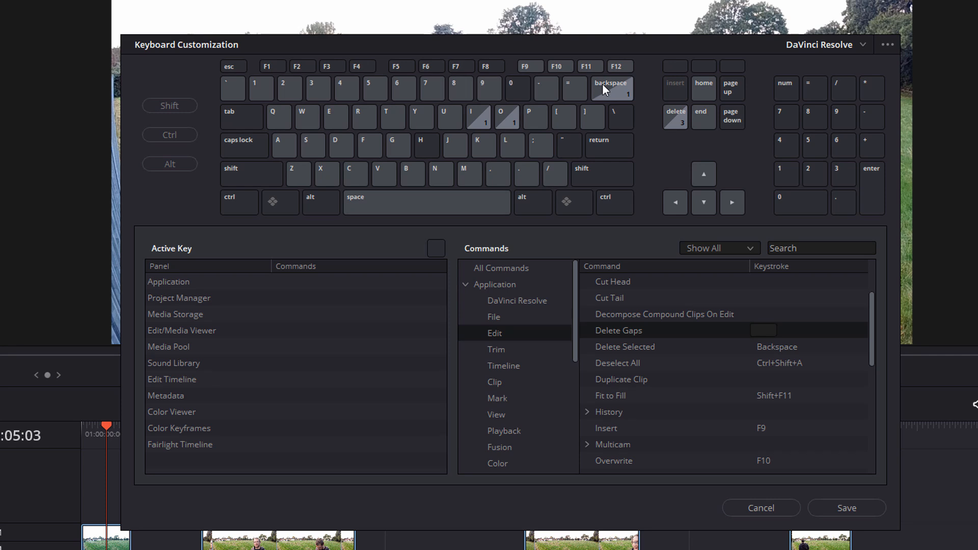
pyautogui.moveTo(649, 151)
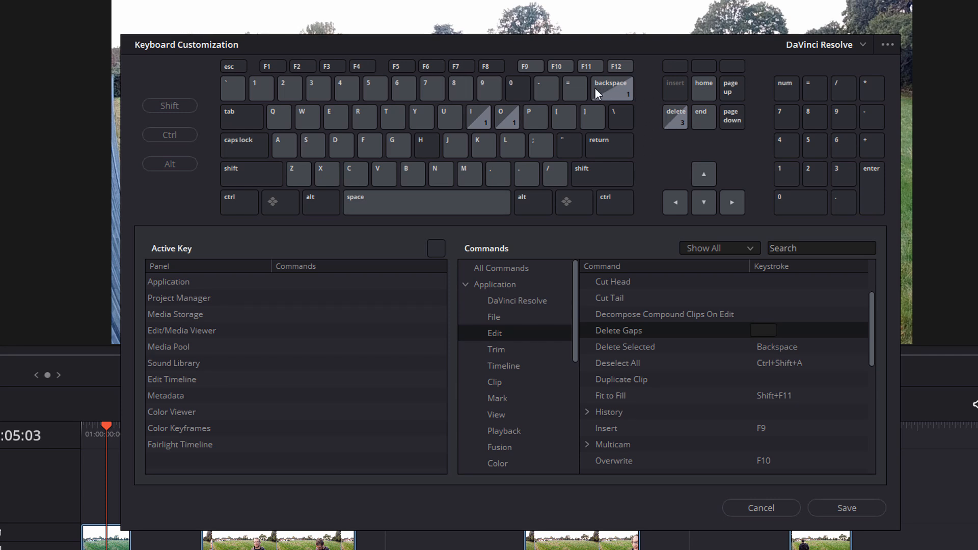
pyautogui.moveTo(432, 139)
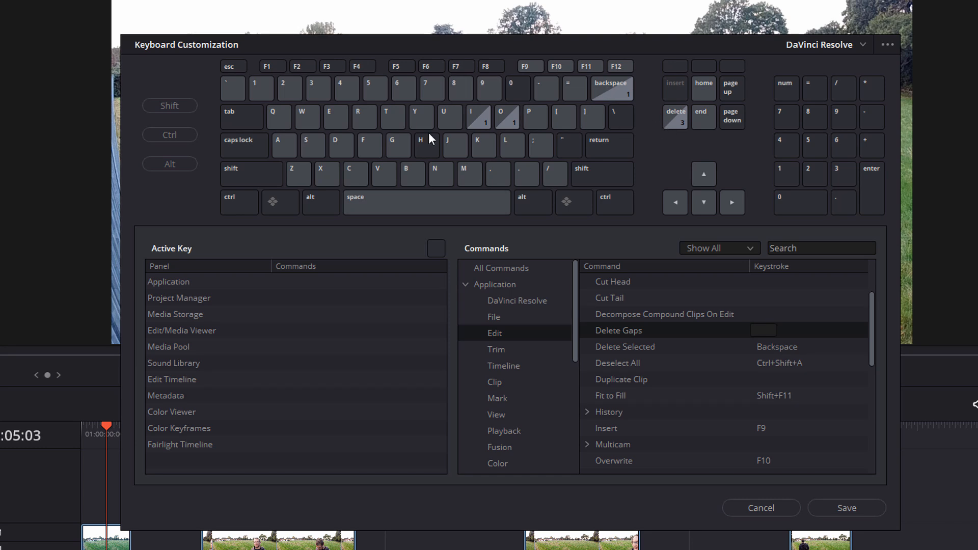
pyautogui.moveTo(177, 120)
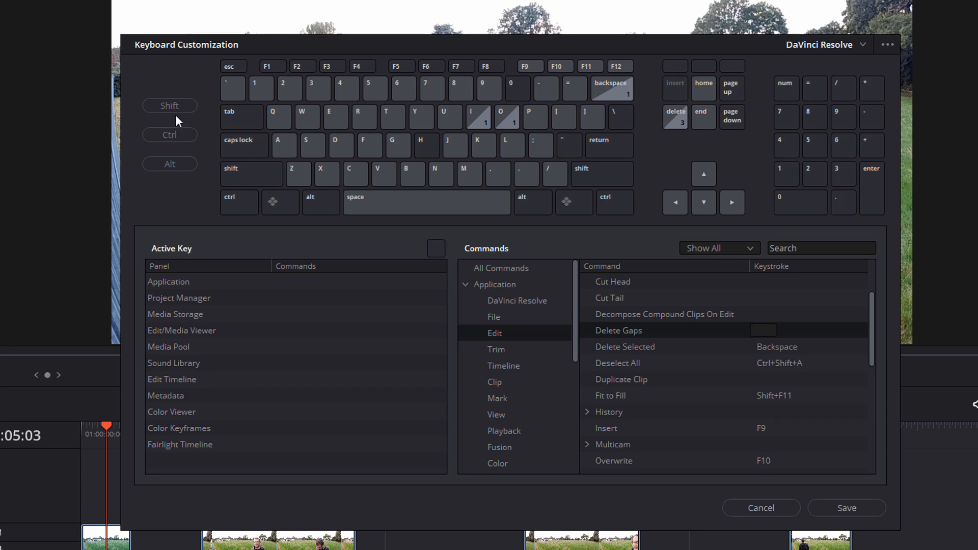
pyautogui.click(169, 105)
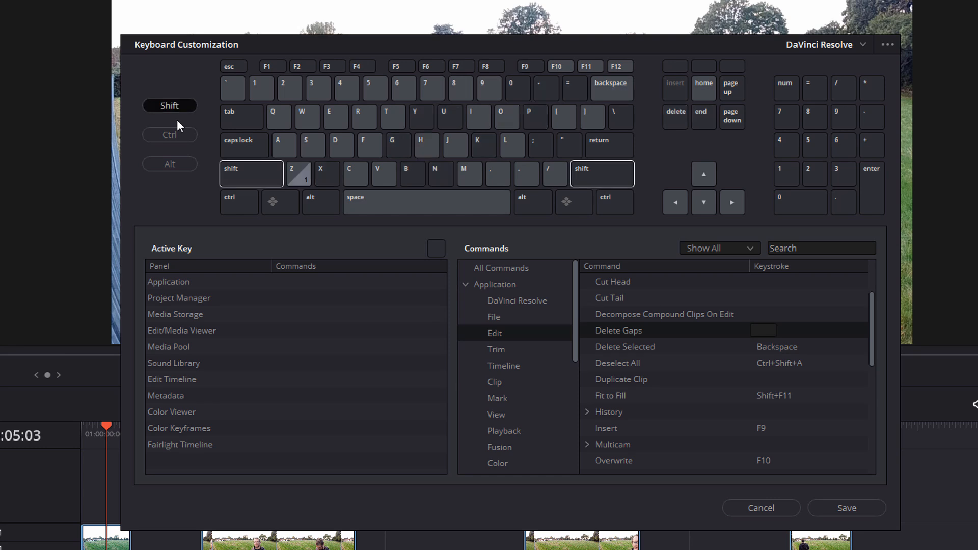
pyautogui.moveTo(599, 99)
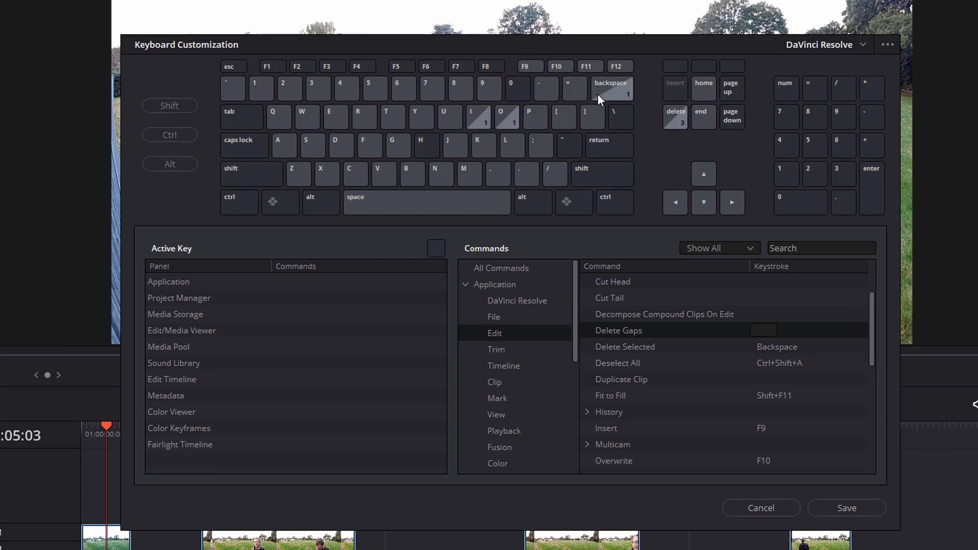
pyautogui.moveTo(667, 136)
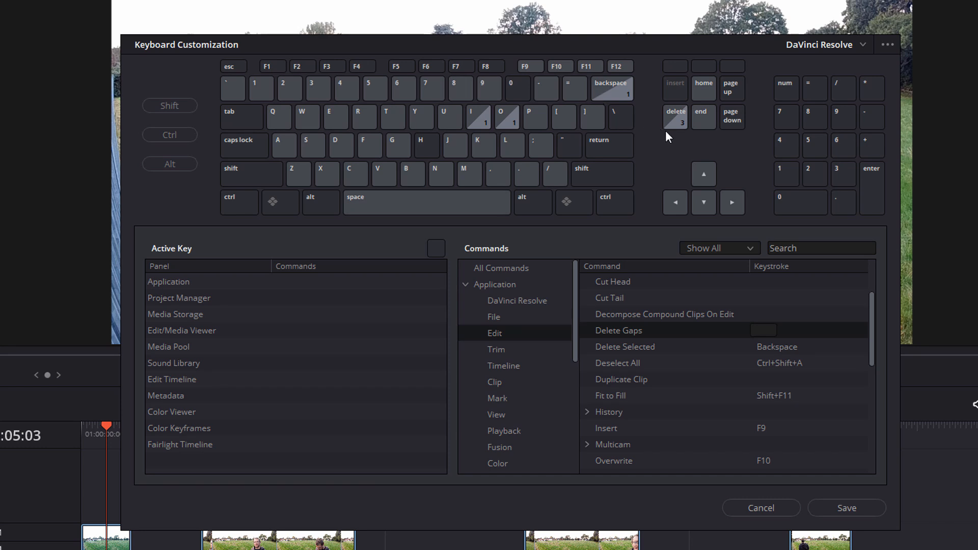
pyautogui.moveTo(563, 274)
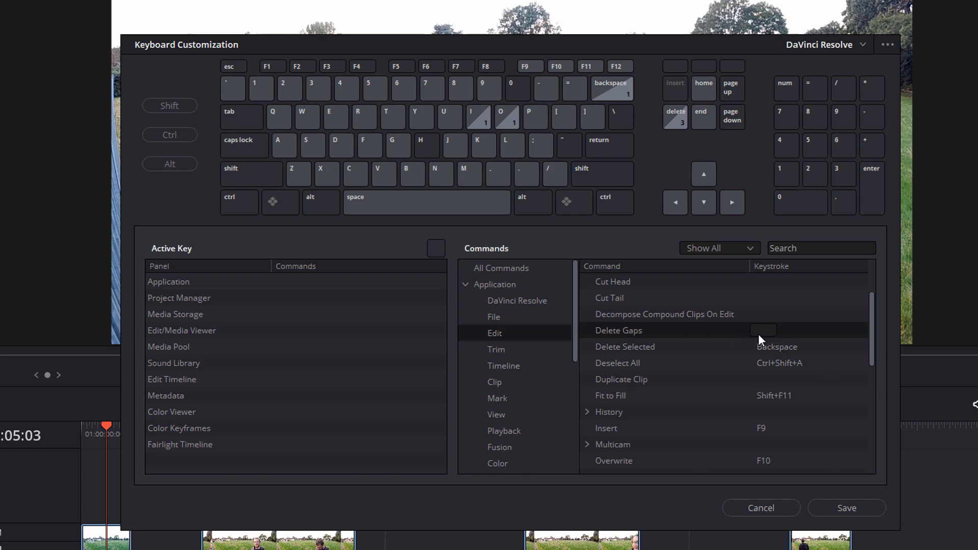
pyautogui.moveTo(799, 279)
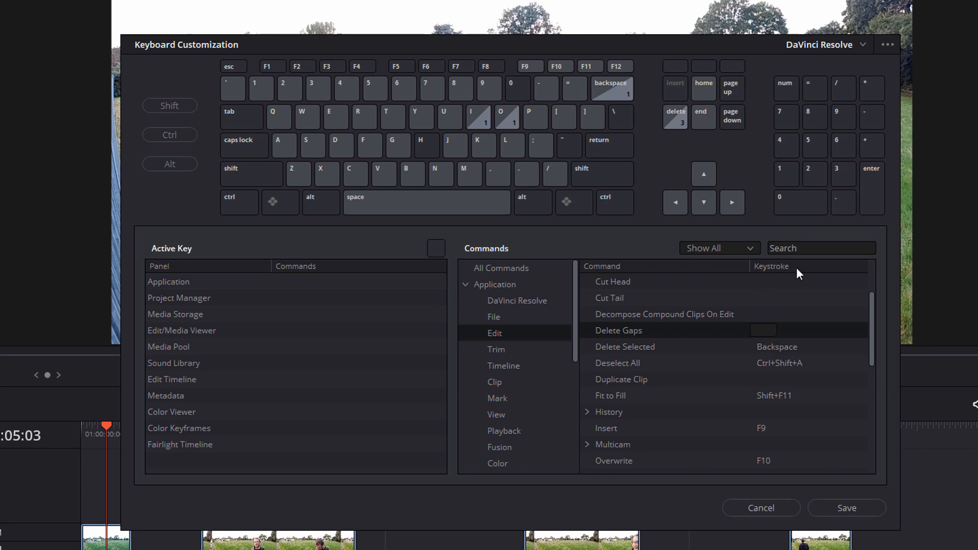
# - Assign Shift+Del as the keystroke for Delete Gaps
pyautogui.click(764, 330)
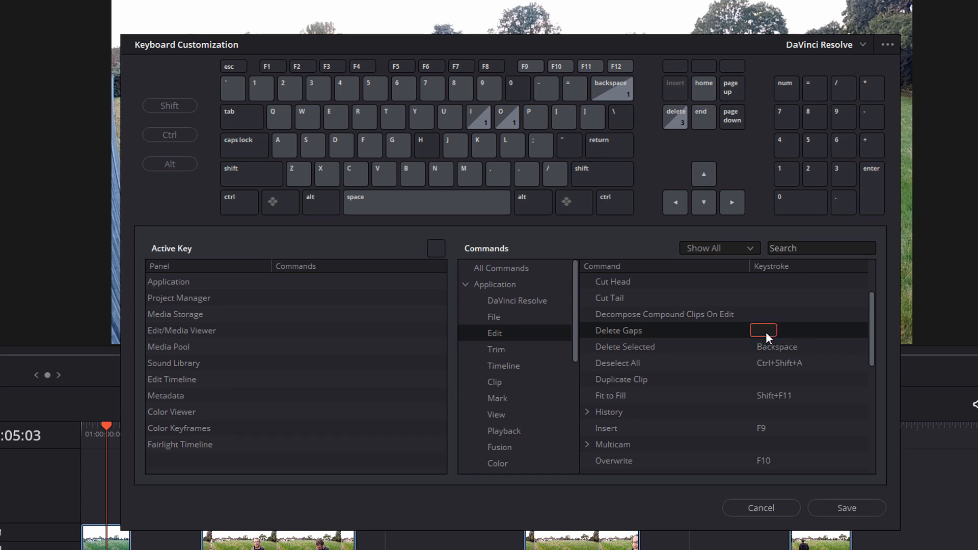
pyautogui.press('Shift+Delete')
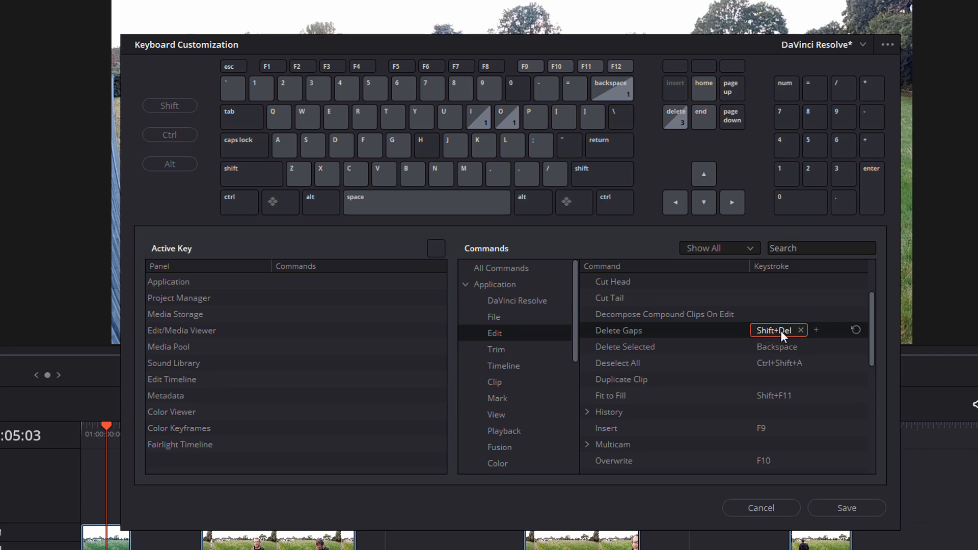
pyautogui.moveTo(224, 96)
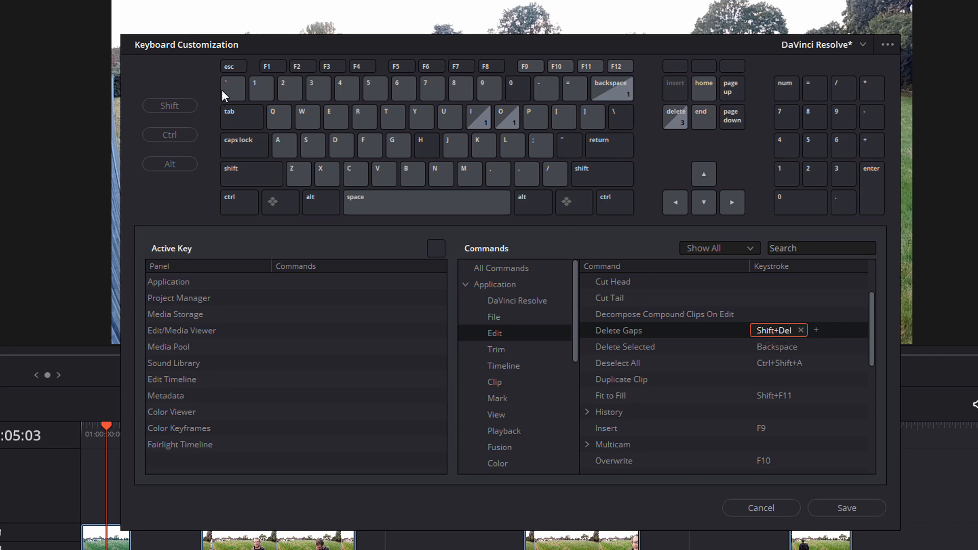
pyautogui.moveTo(763, 151)
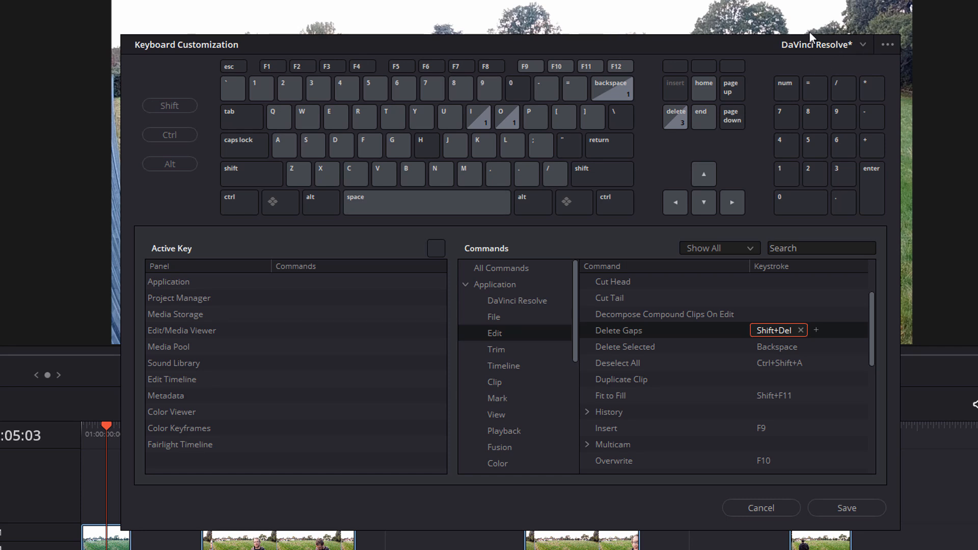
pyautogui.moveTo(794, 378)
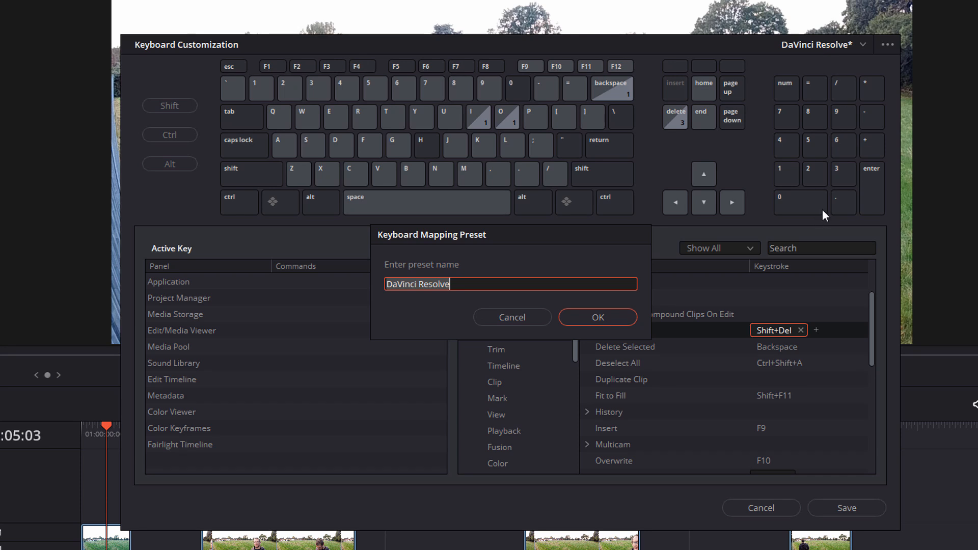
pyautogui.moveTo(478, 301)
pyautogui.write(' -')
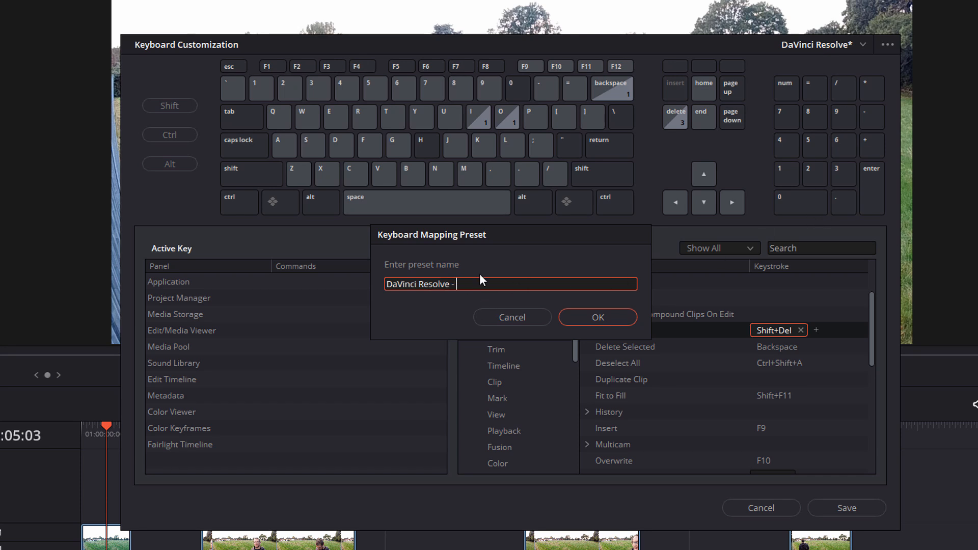
# - Name the new preset 'DaVinci Resolve - Alex' and confirm it
pyautogui.write('Alex')
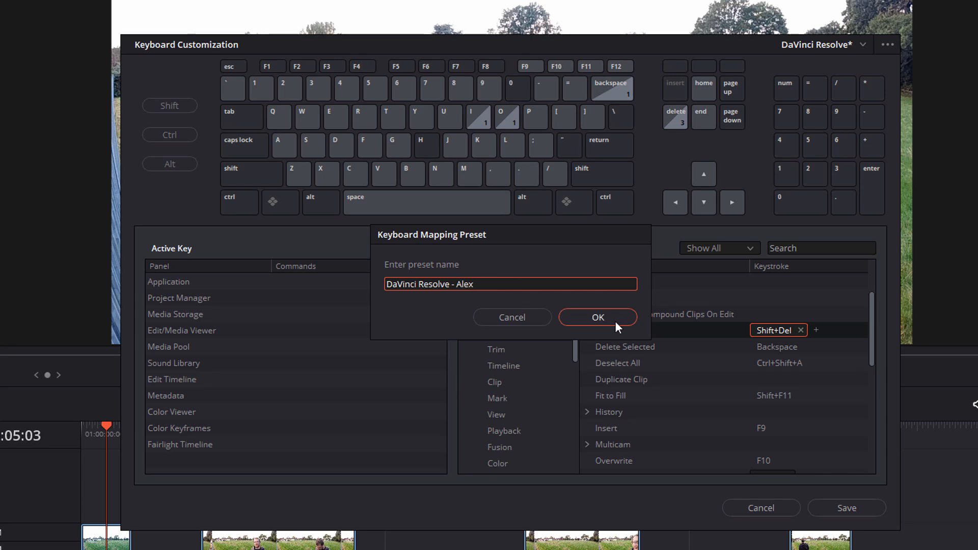
pyautogui.click(598, 318)
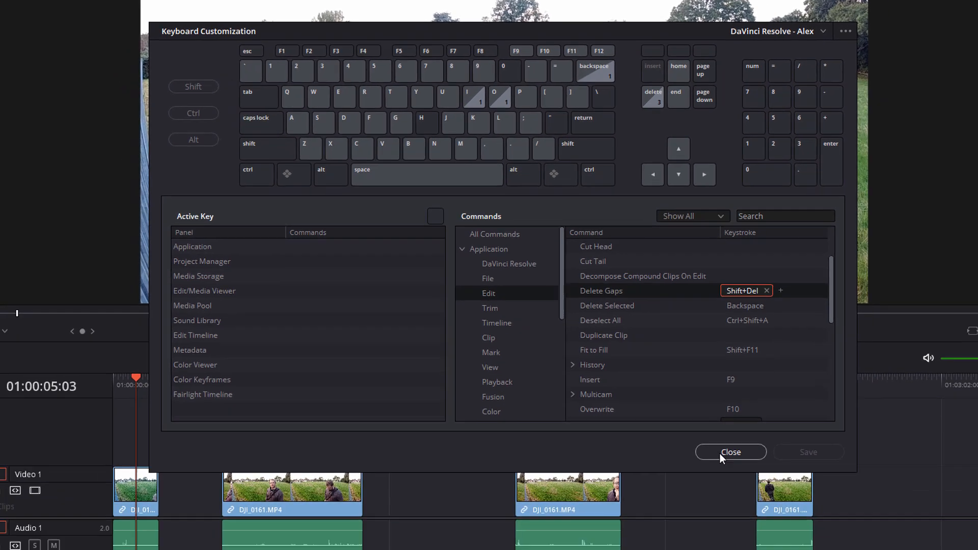
# - Close Keyboard Customization to return to the gapped timeline
pyautogui.click(732, 452)
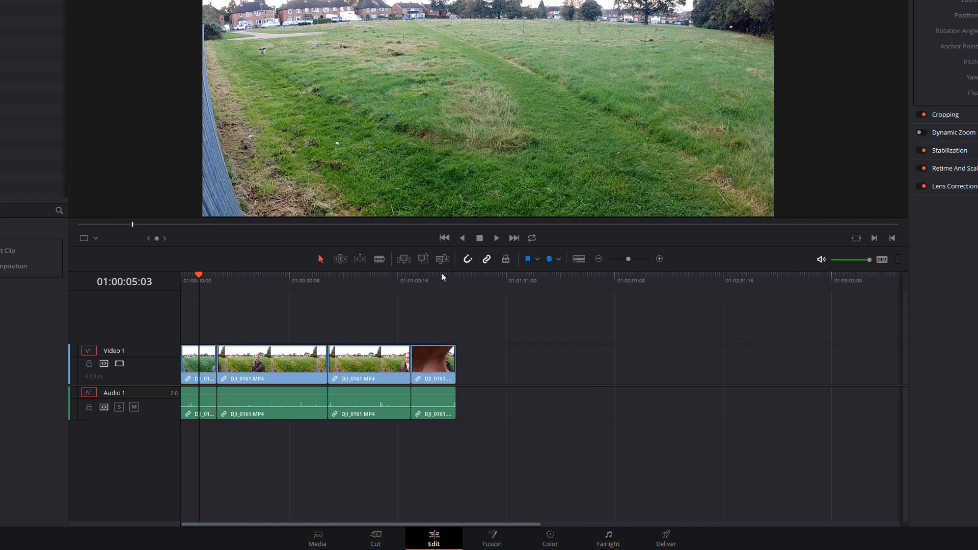
pyautogui.moveTo(565, 474)
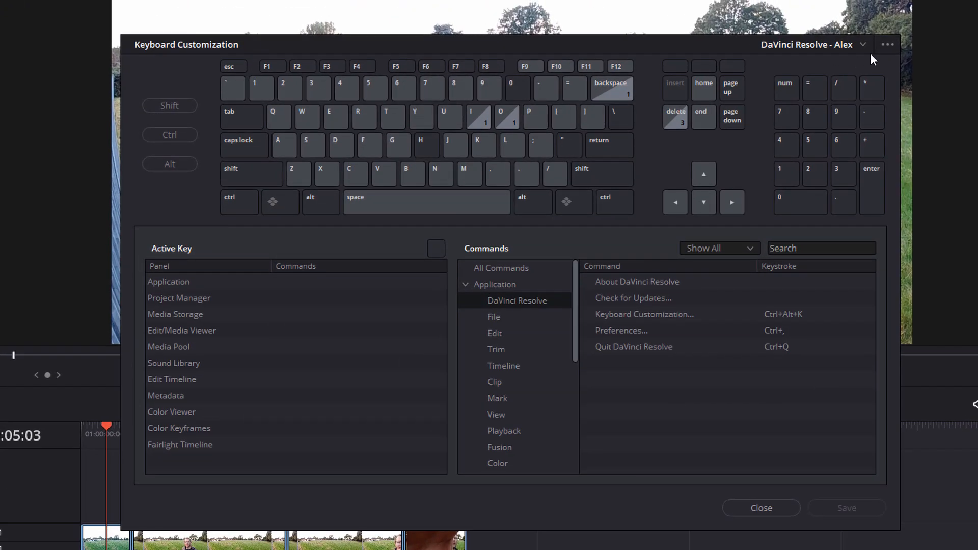
pyautogui.moveTo(891, 53)
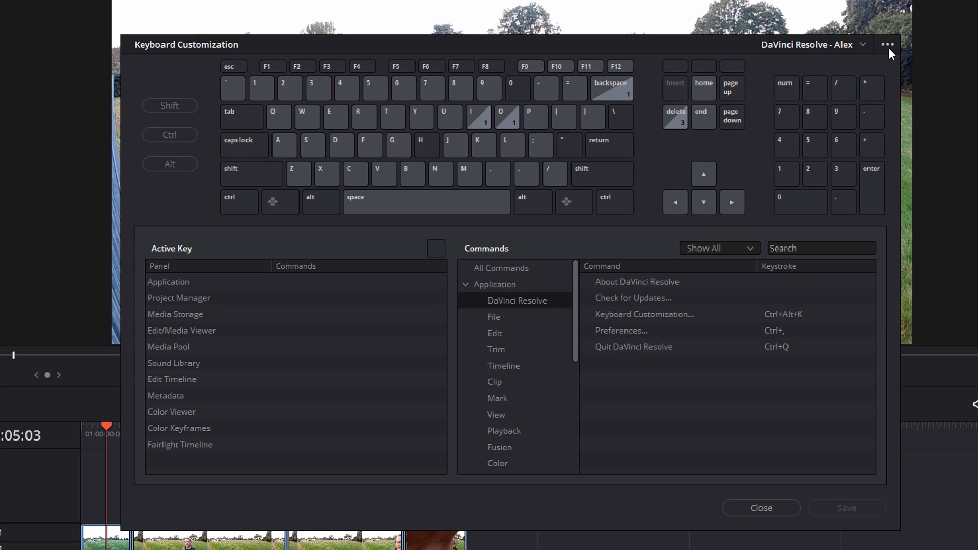
# - Show the preset options menu for the 'DaVinci Resolve - Alex' preset
pyautogui.click(889, 43)
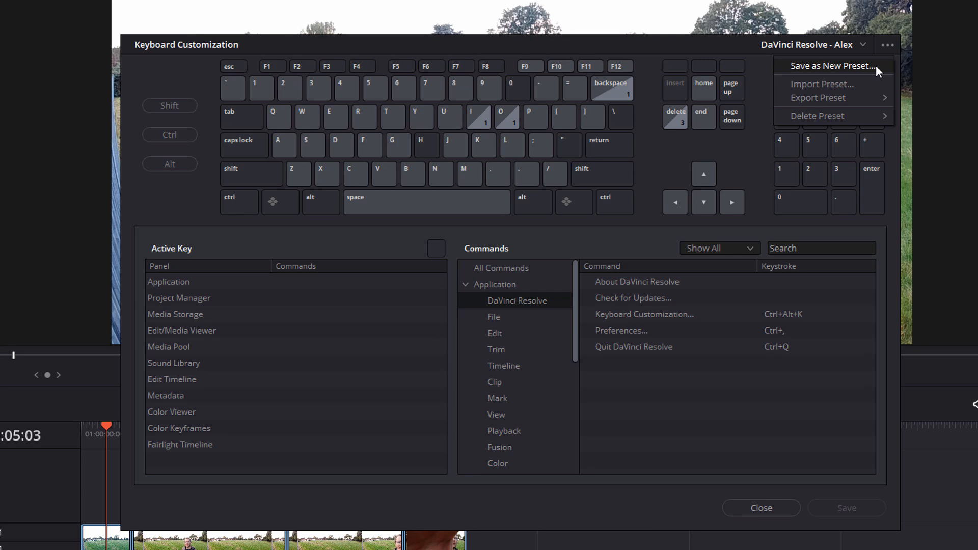
pyautogui.moveTo(873, 72)
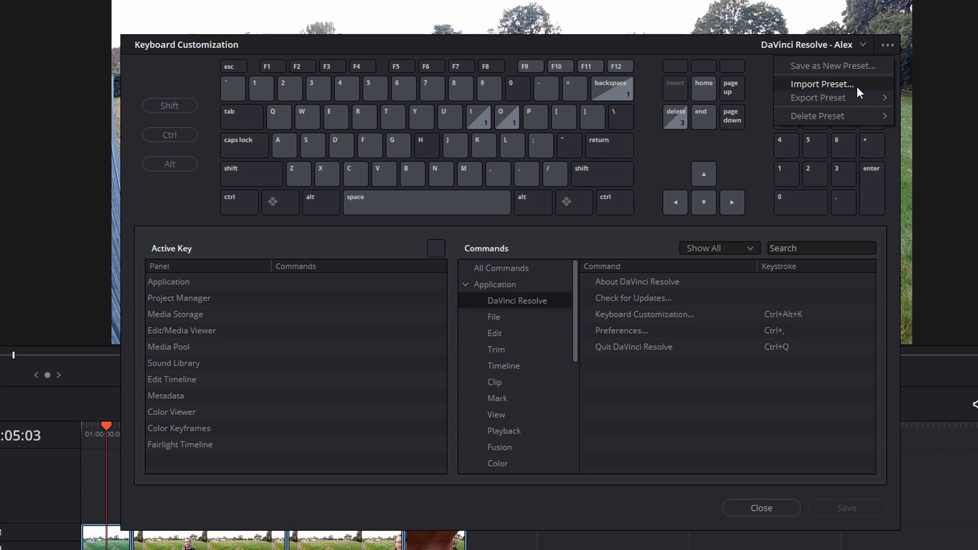
pyautogui.moveTo(850, 117)
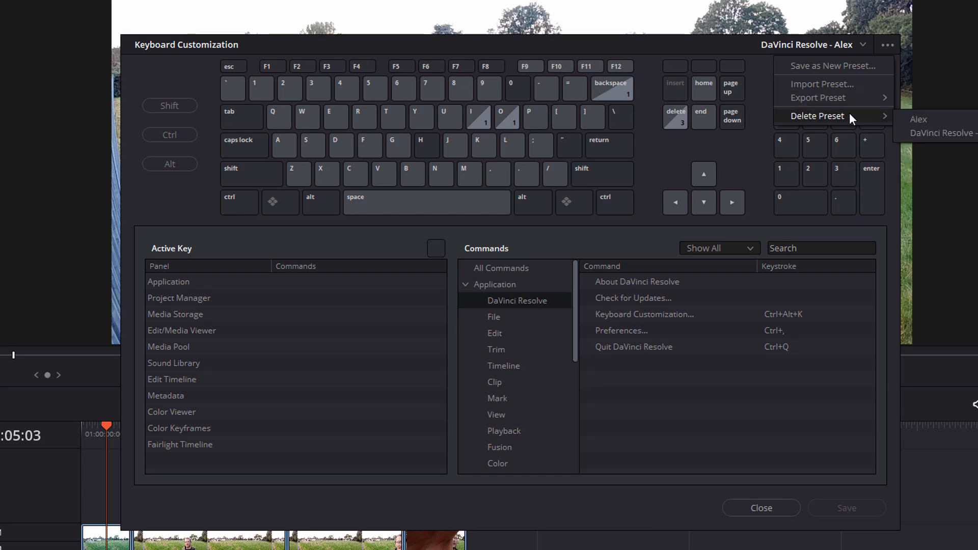